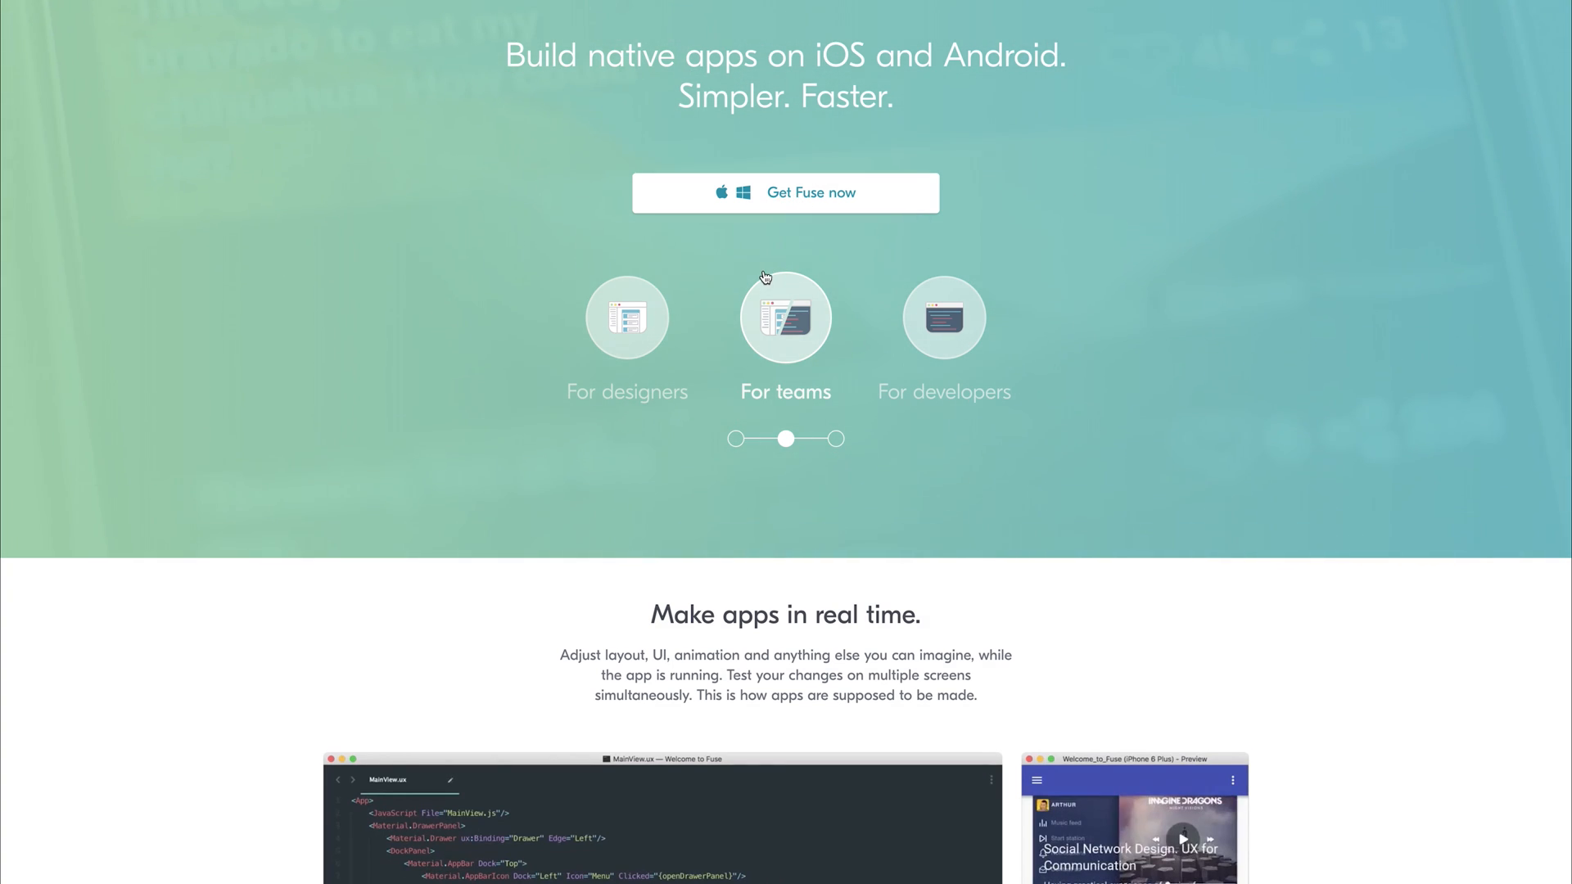
Create the Fuse app 'Greeting' with fuse create and change into its Greeting folder.
left_click(785, 193)
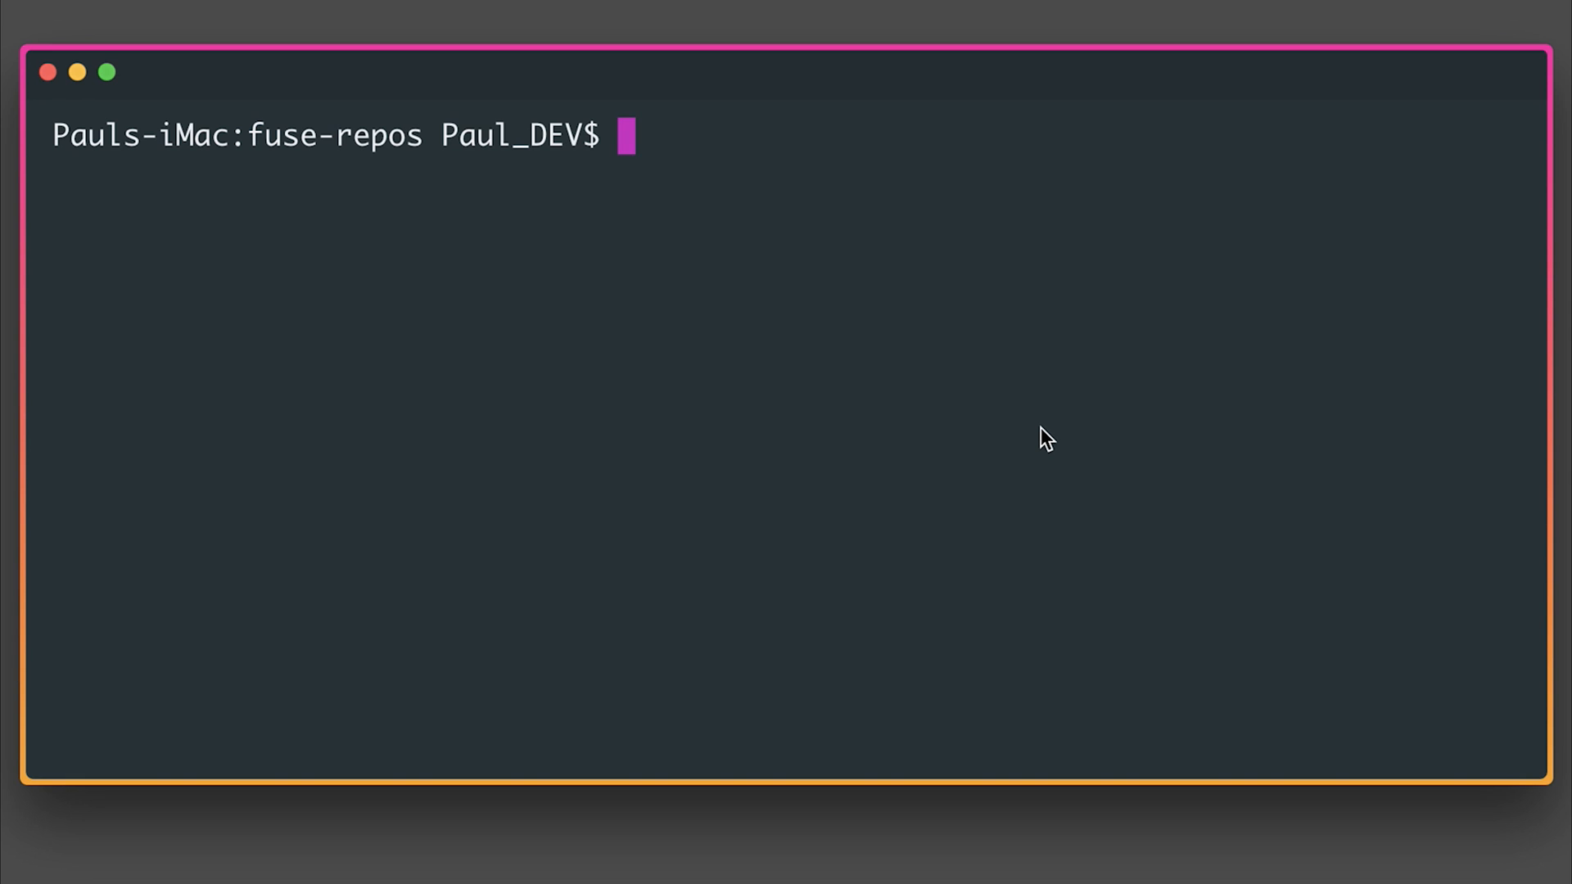
type("fuse create")
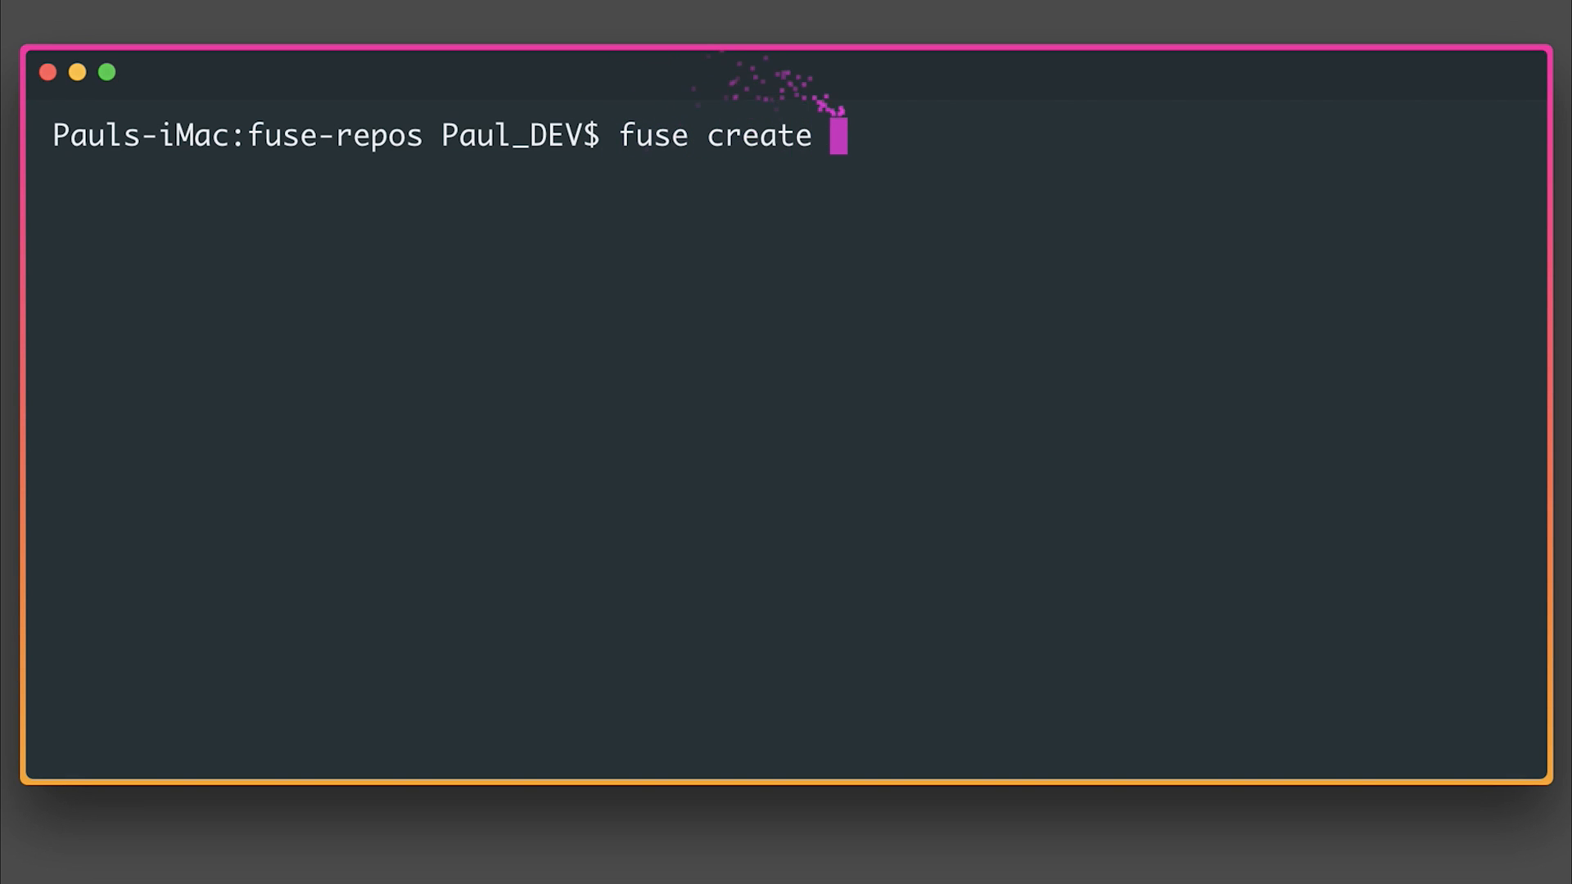
type("app Greeting")
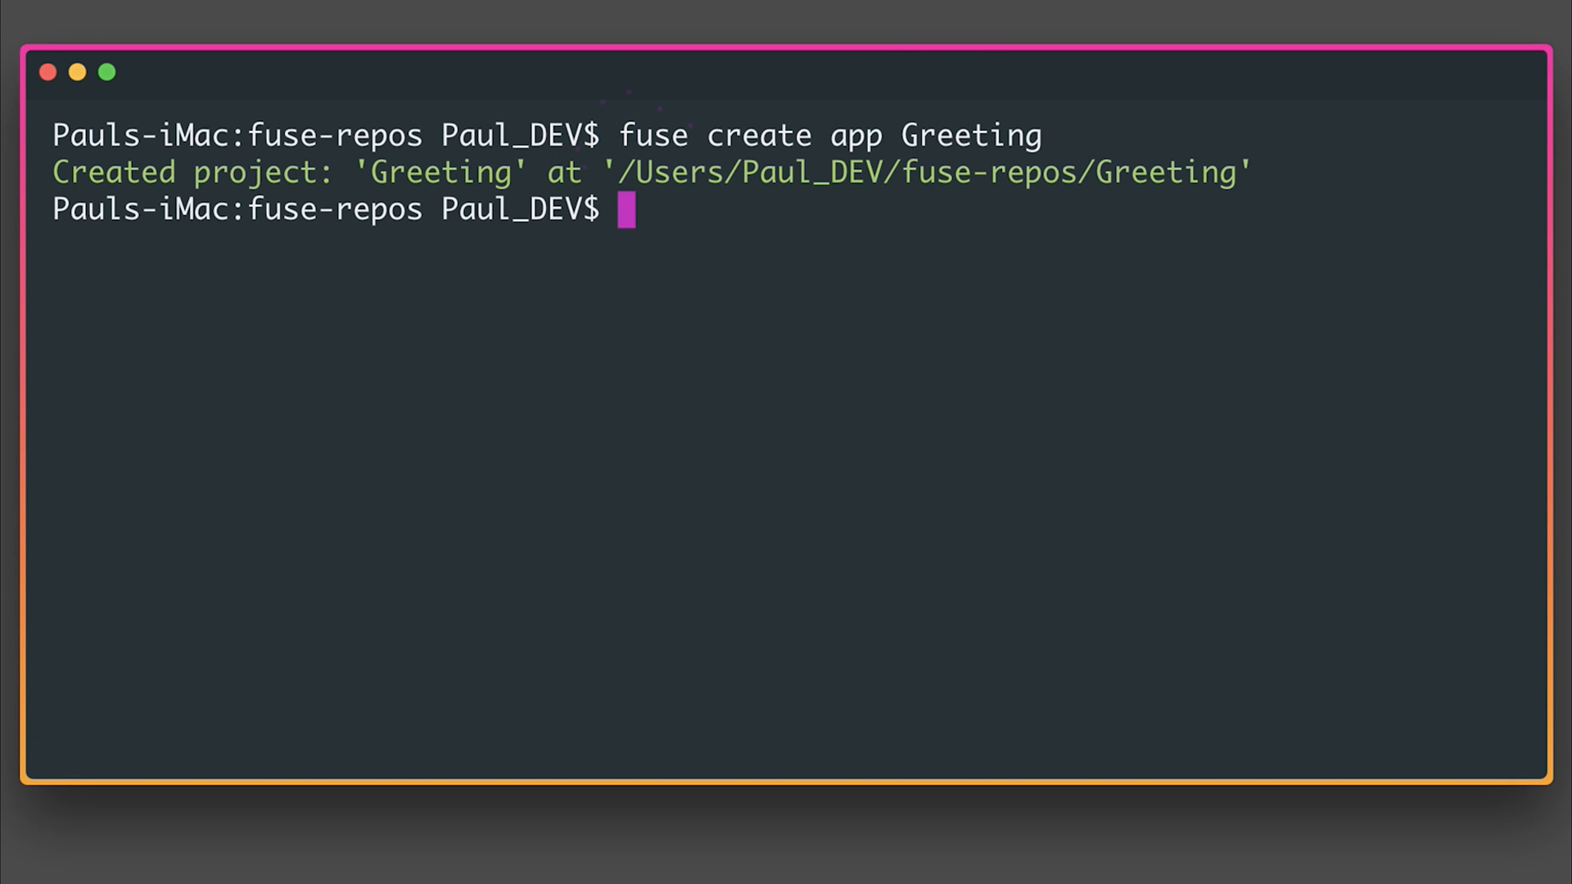
type("cd Greeting")
type("fuse preview")
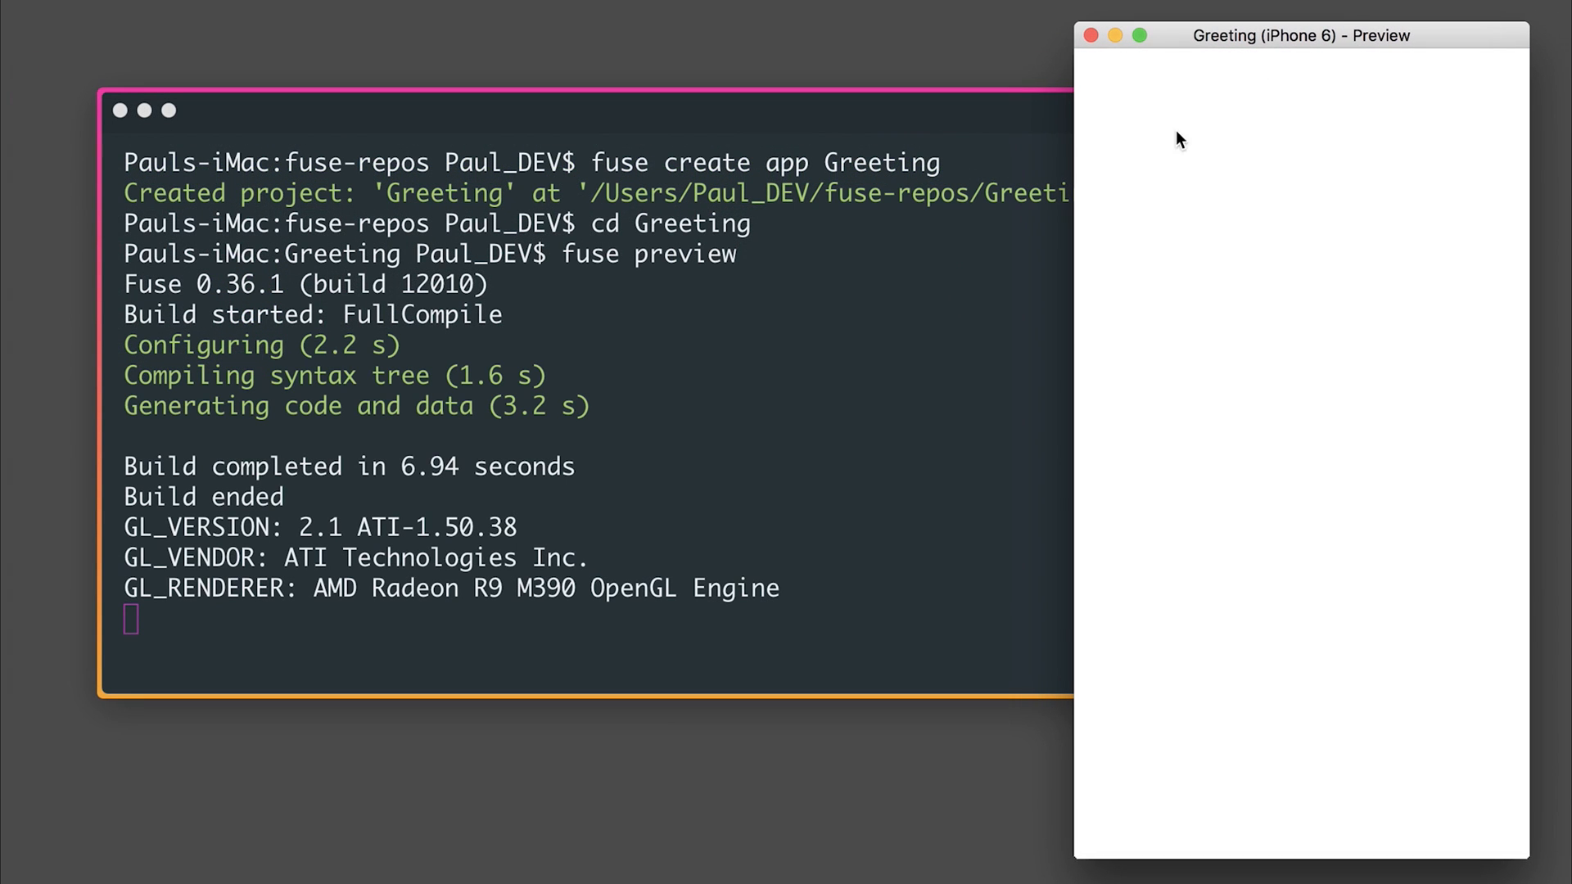
mouse_move(1122, 174)
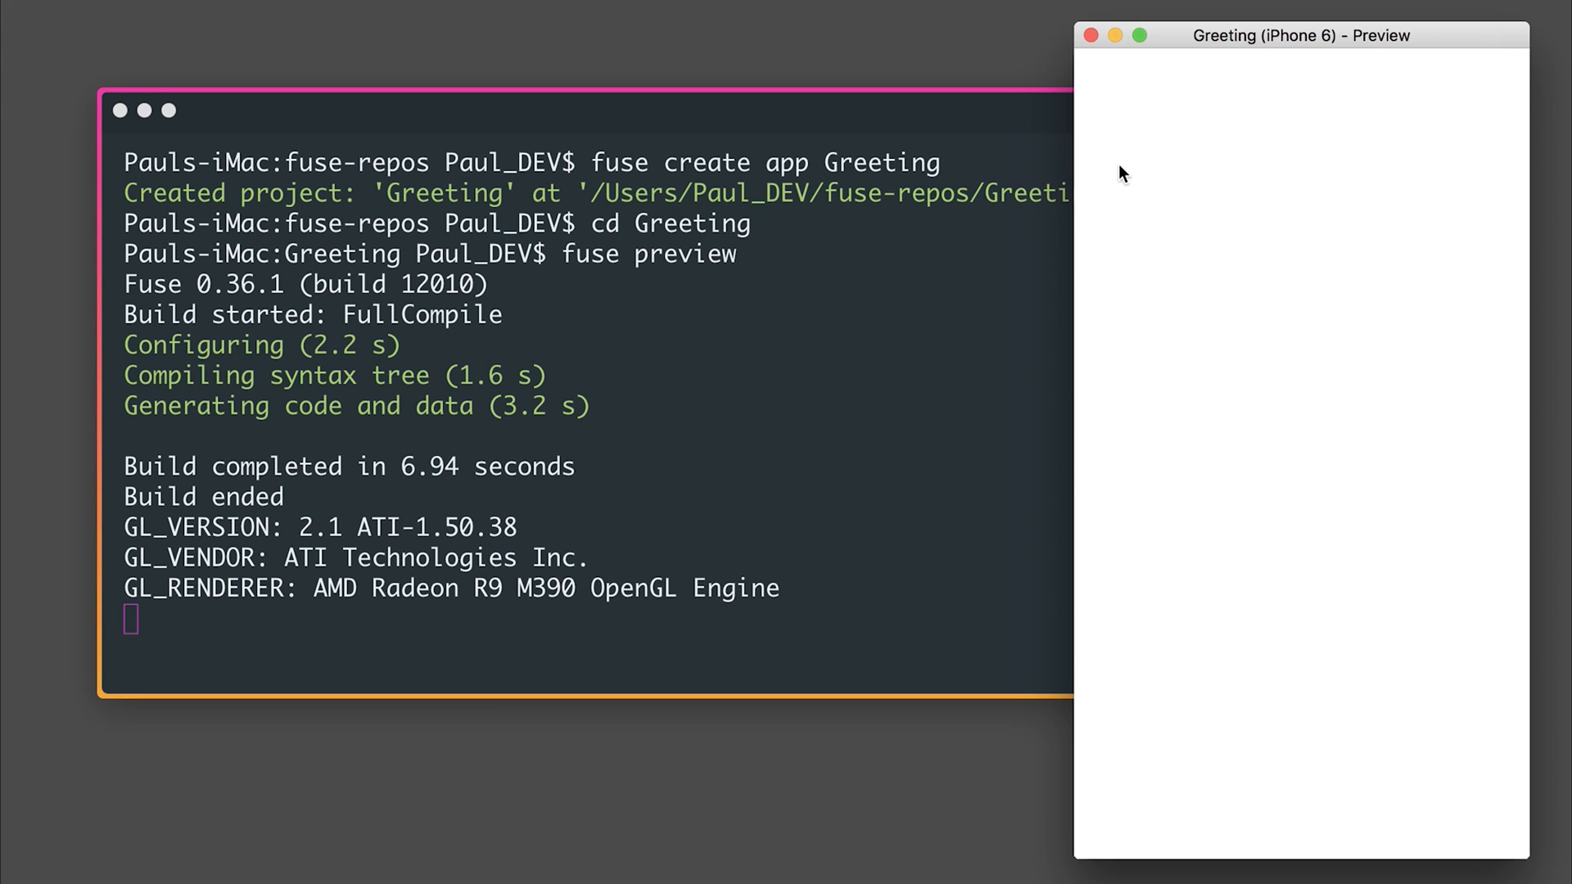
left_click(669, 397)
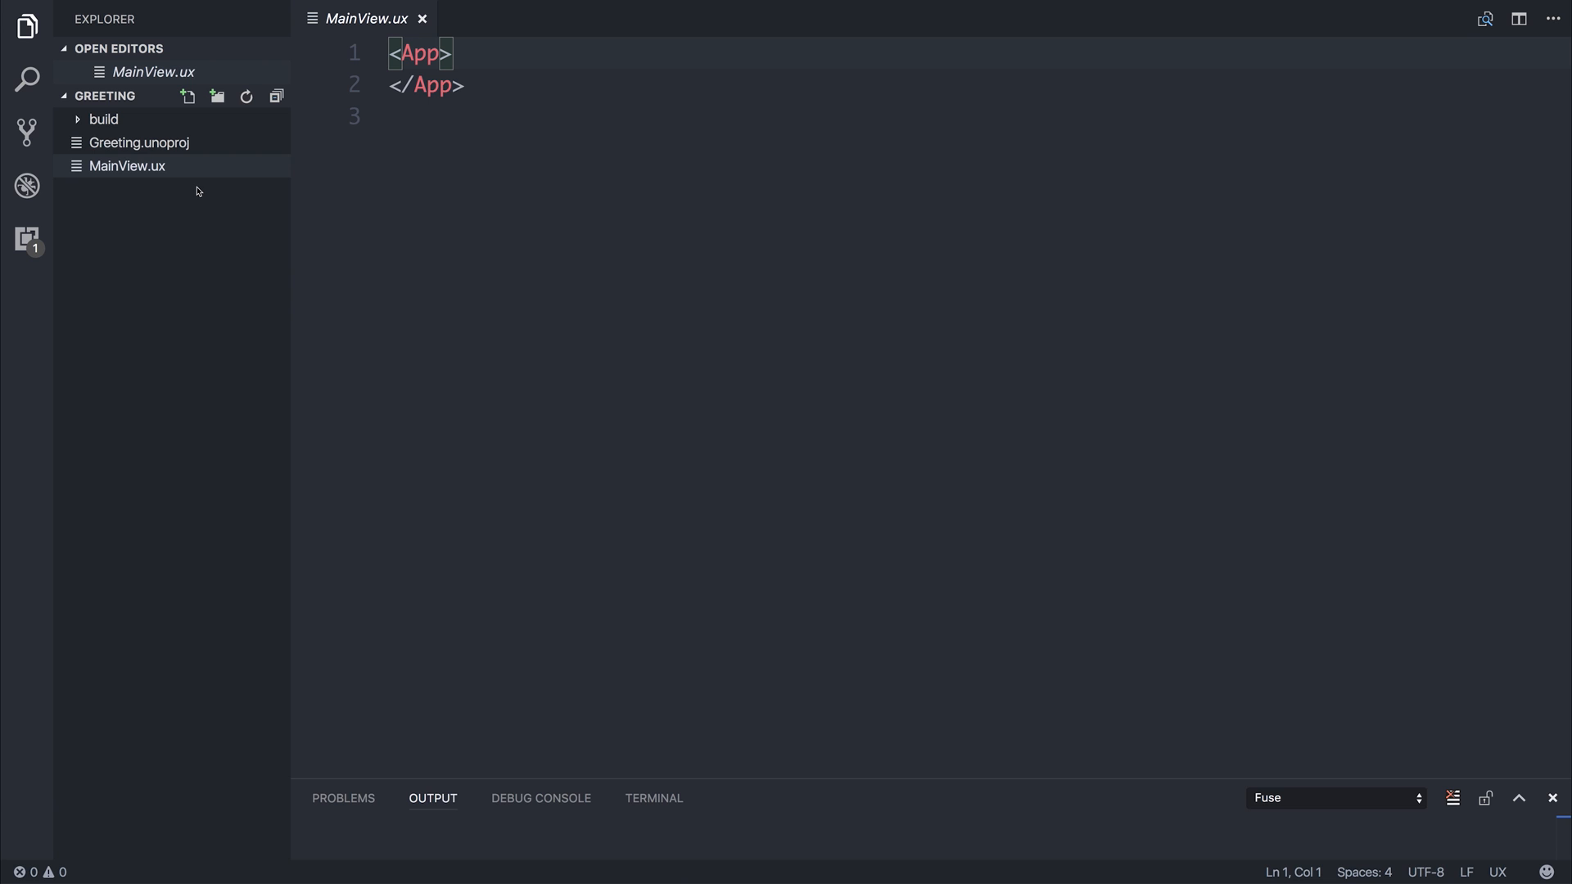
mouse_move(26, 241)
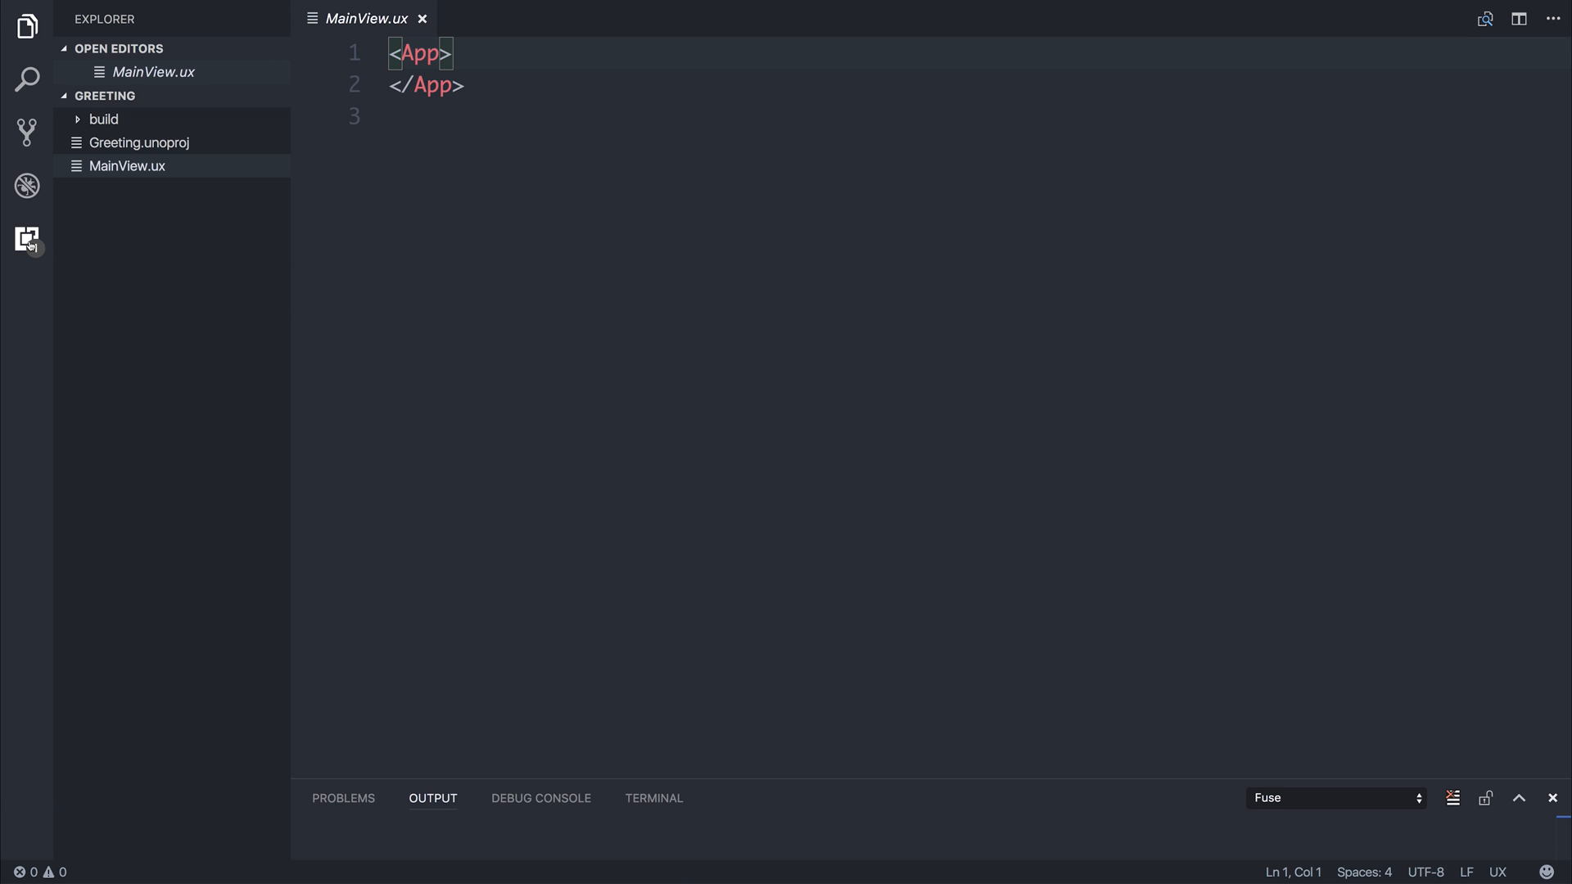
left_click(26, 240)
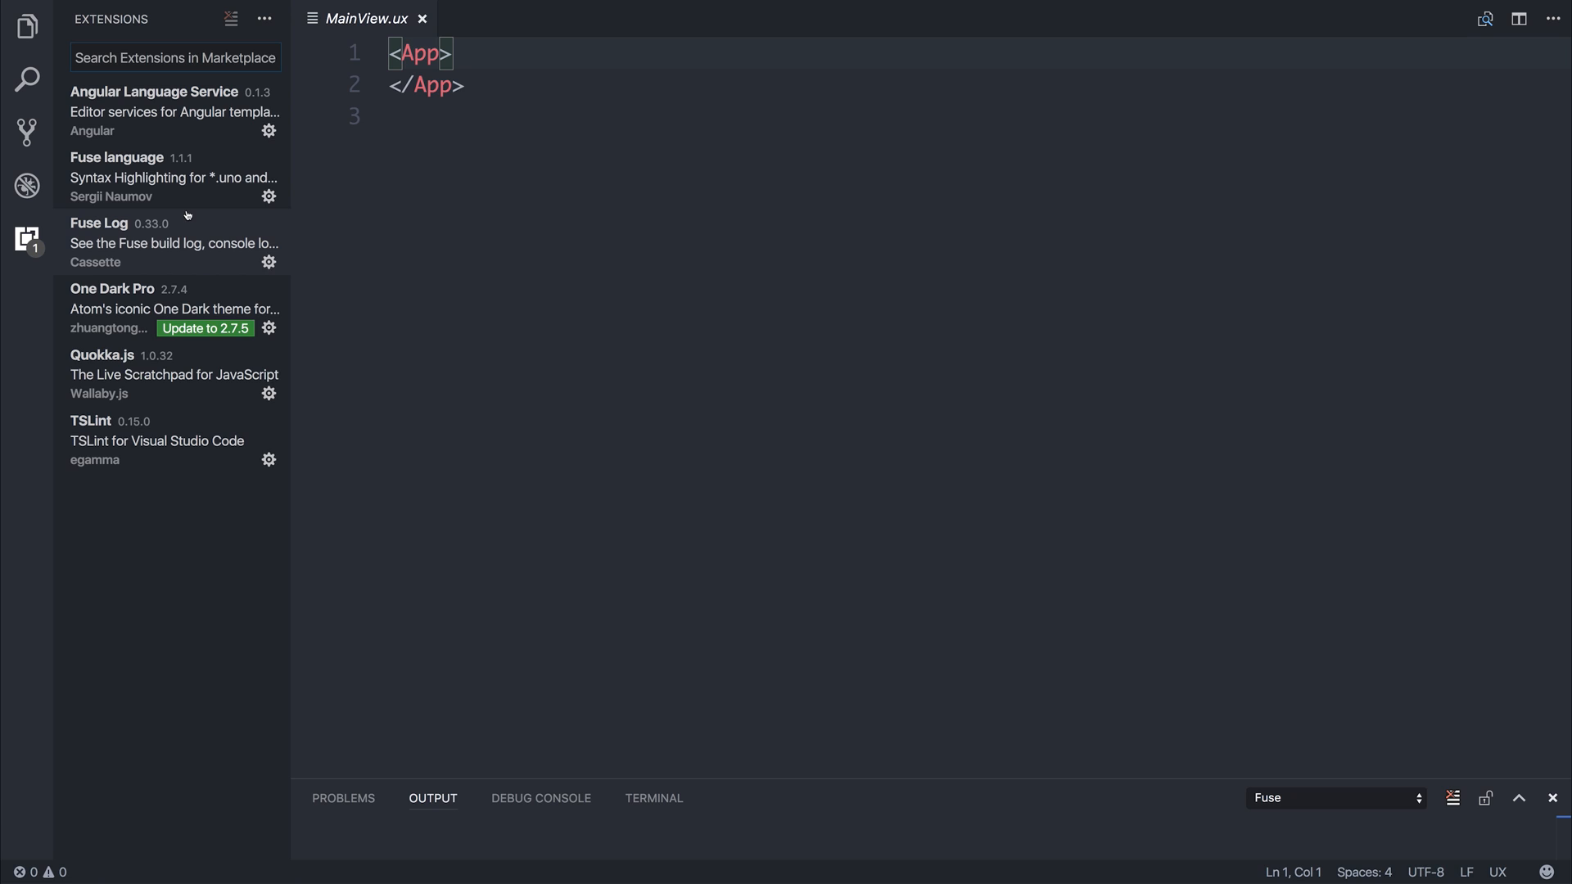
mouse_move(152, 237)
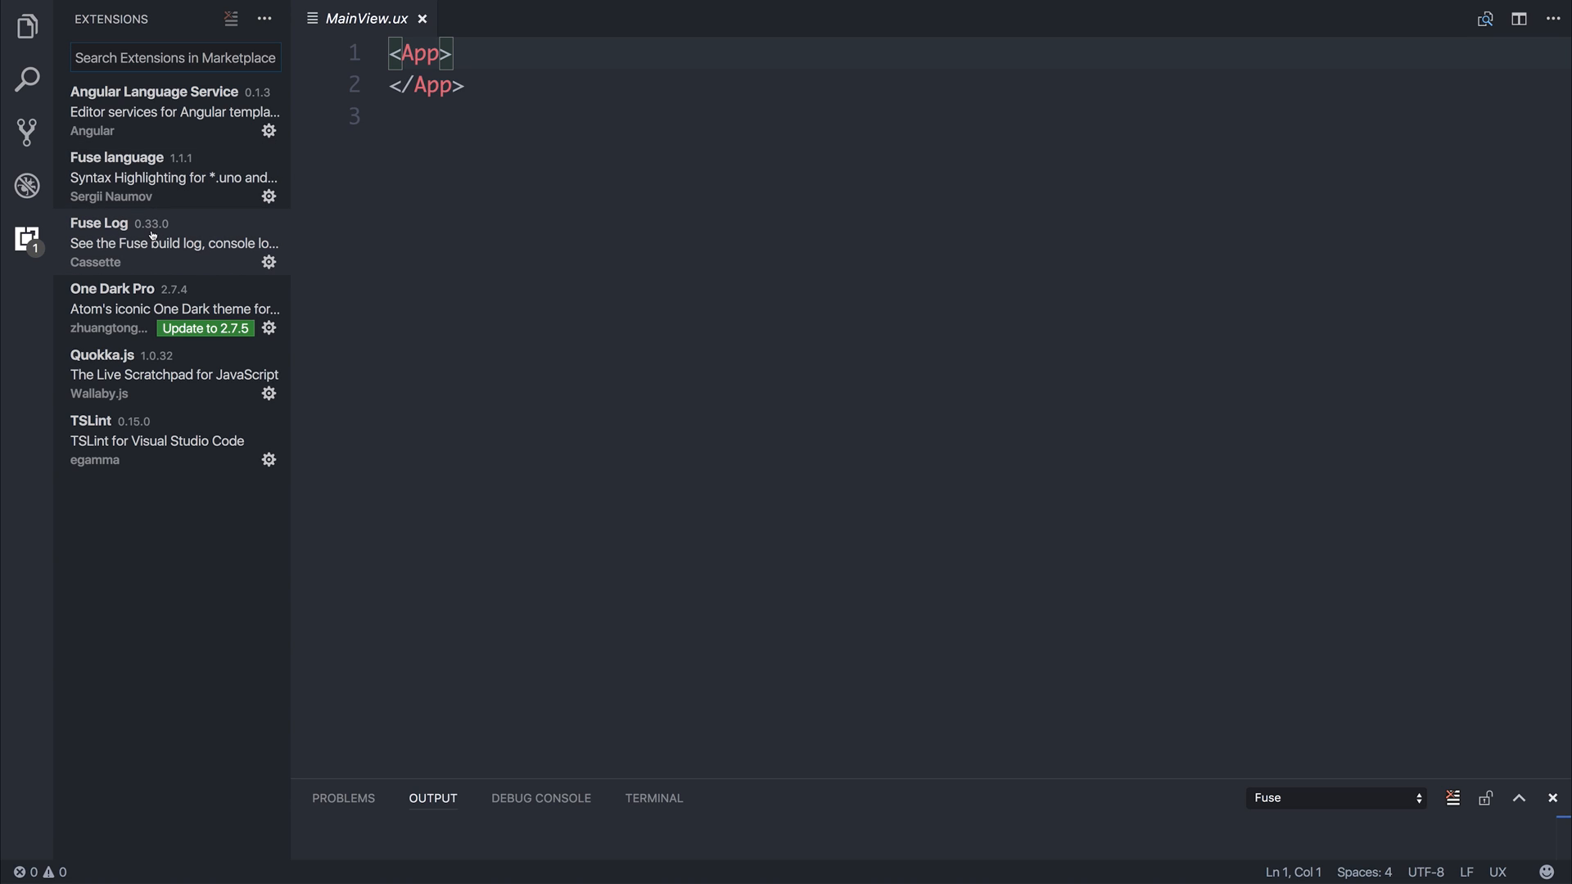
mouse_move(150, 177)
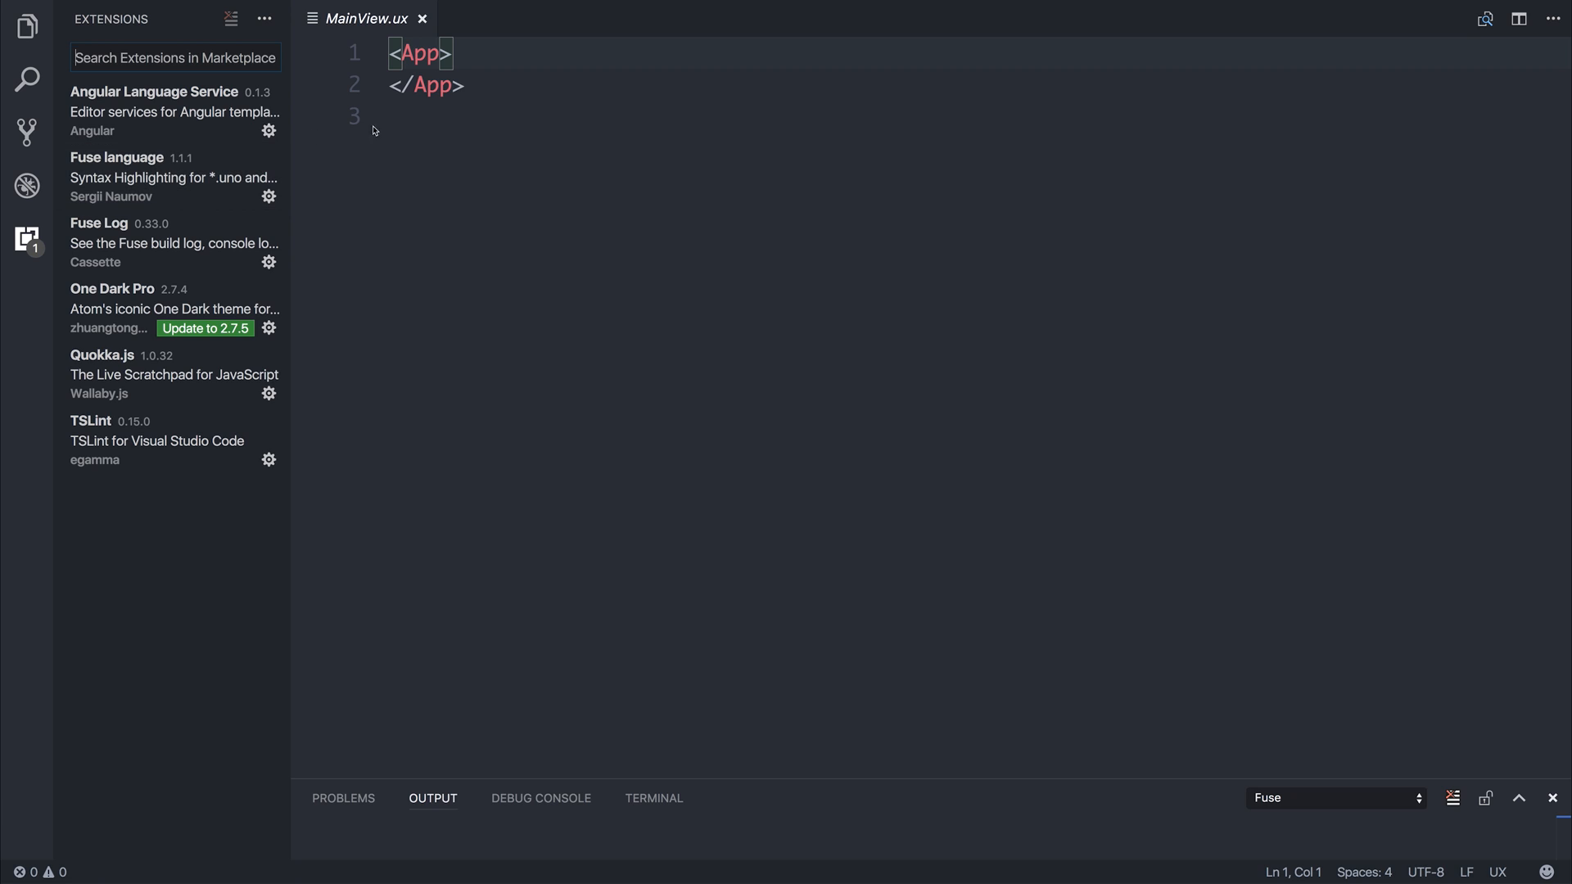
mouse_move(513, 41)
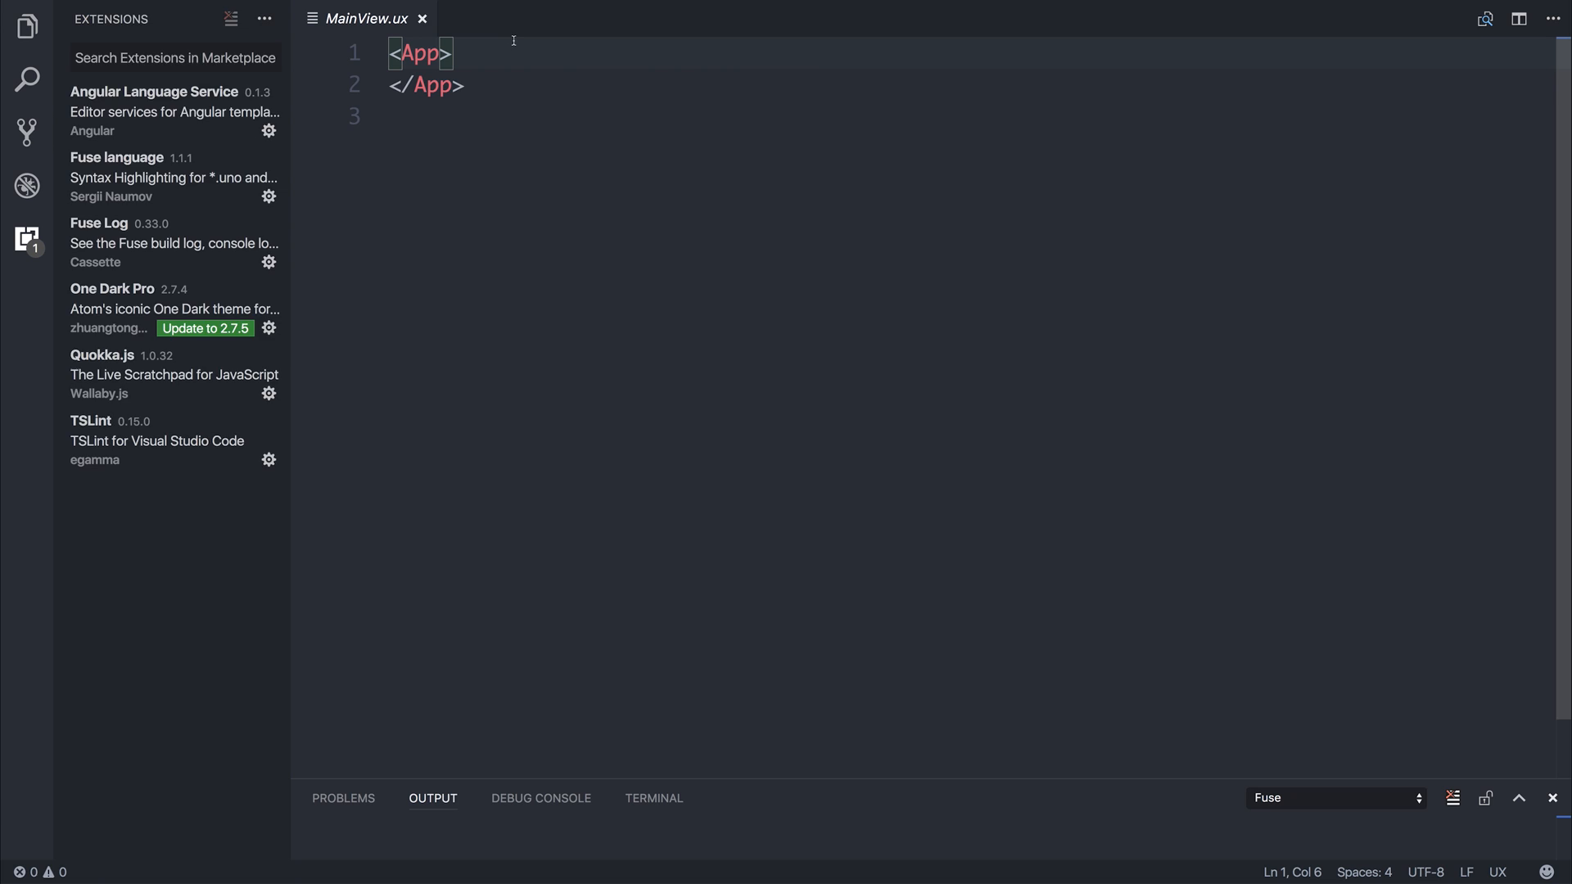
left_click(27, 26)
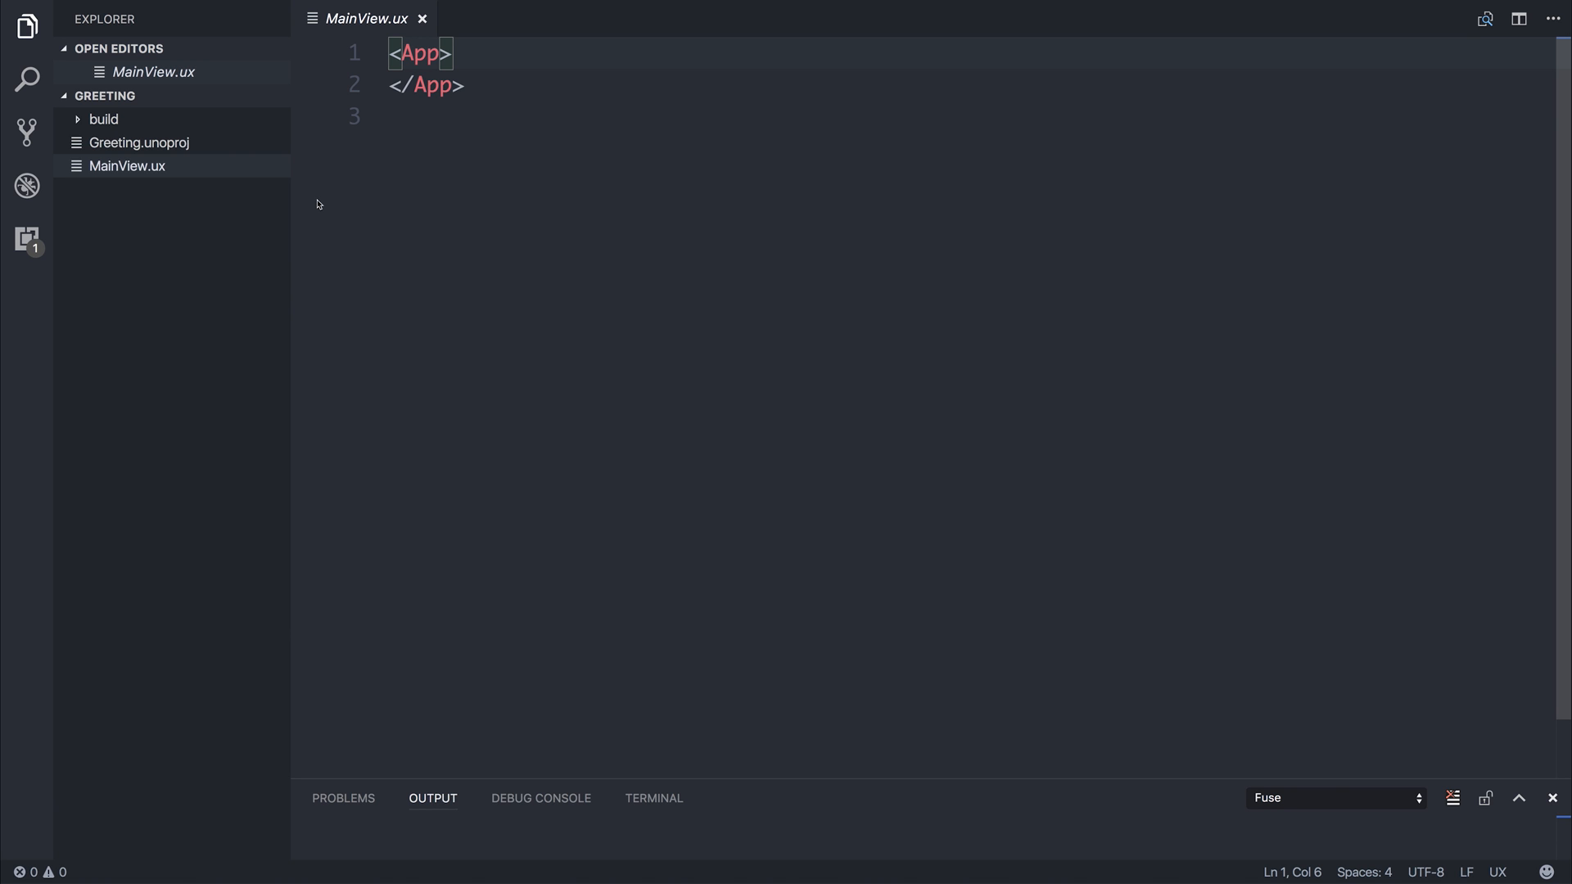
Add a StackPanel inside App holding a Button with Text="Show Greeting" in MainView.ux.
type("<s")
left_click(971, 117)
type("<Button ></Button>")
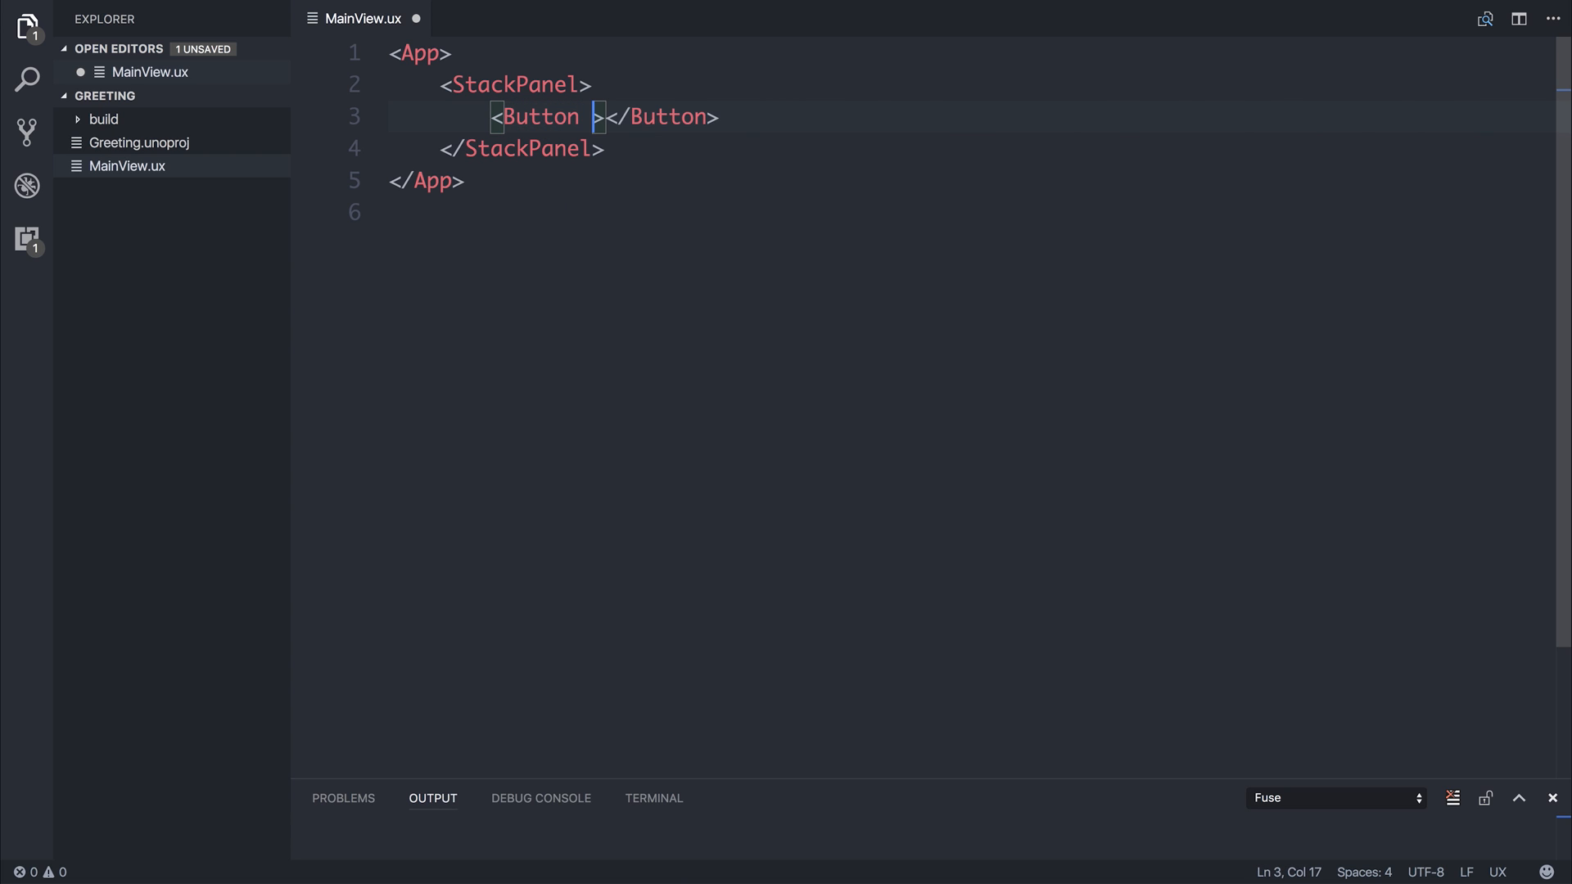
type("Text=\"\"")
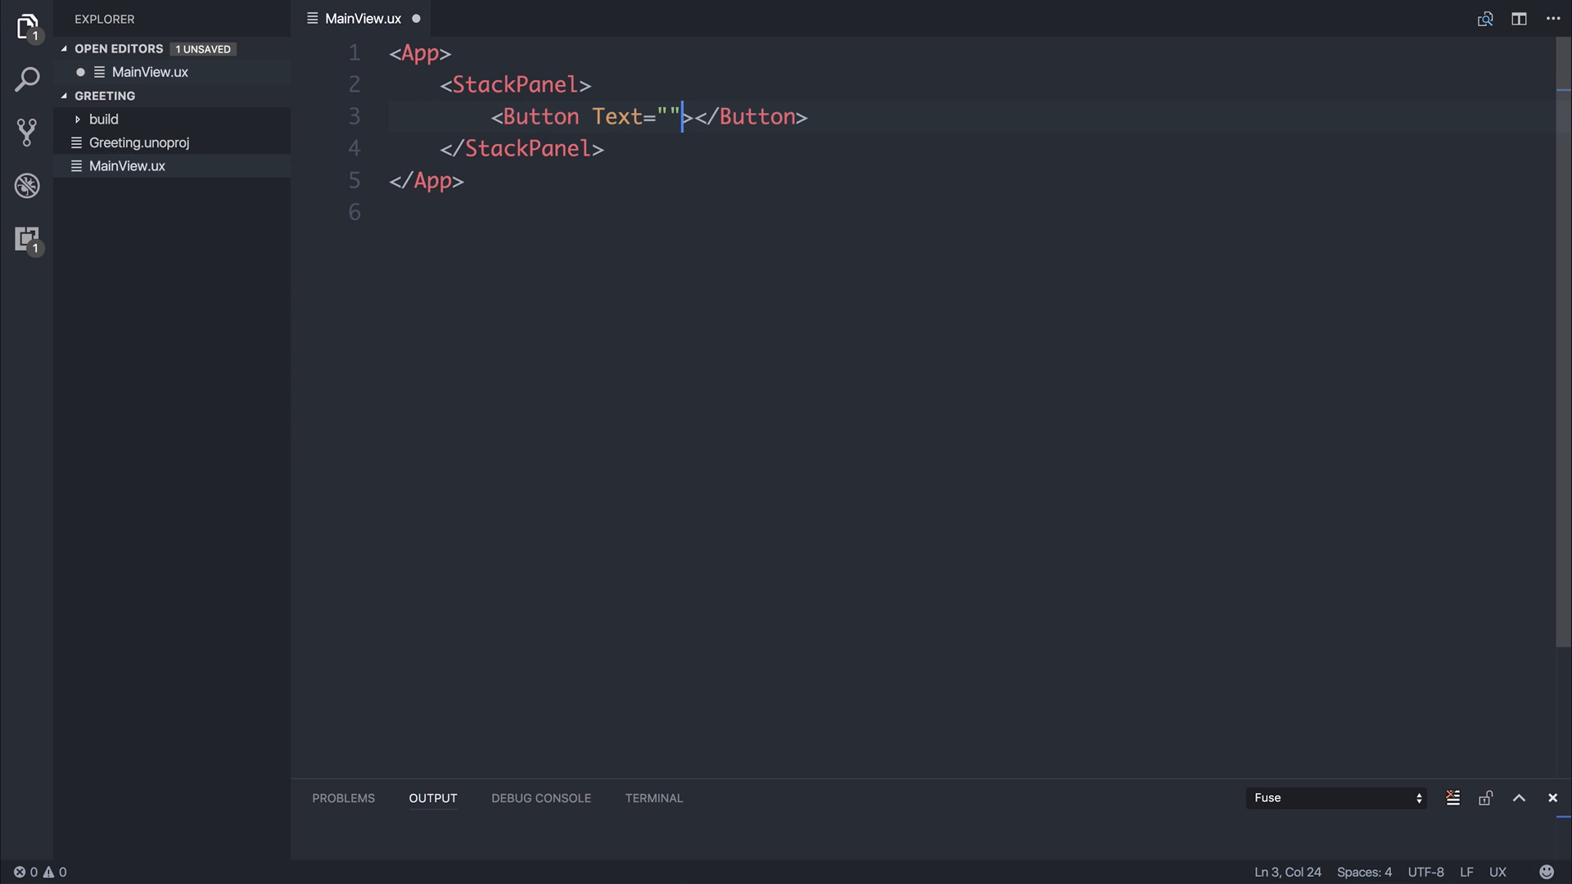
type("Show Gre")
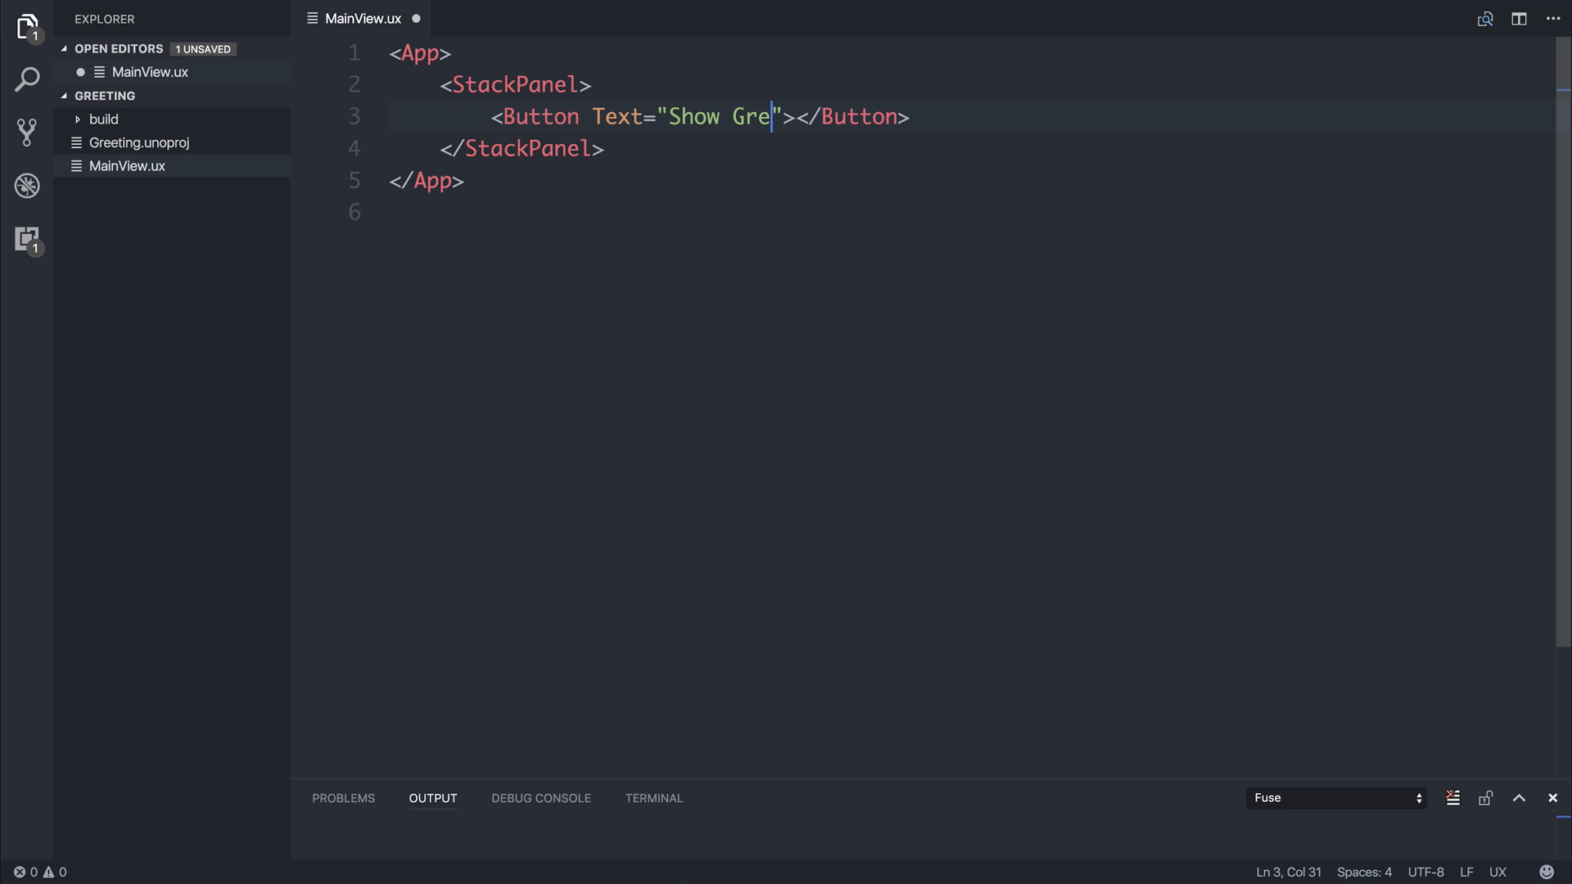
type("eting")
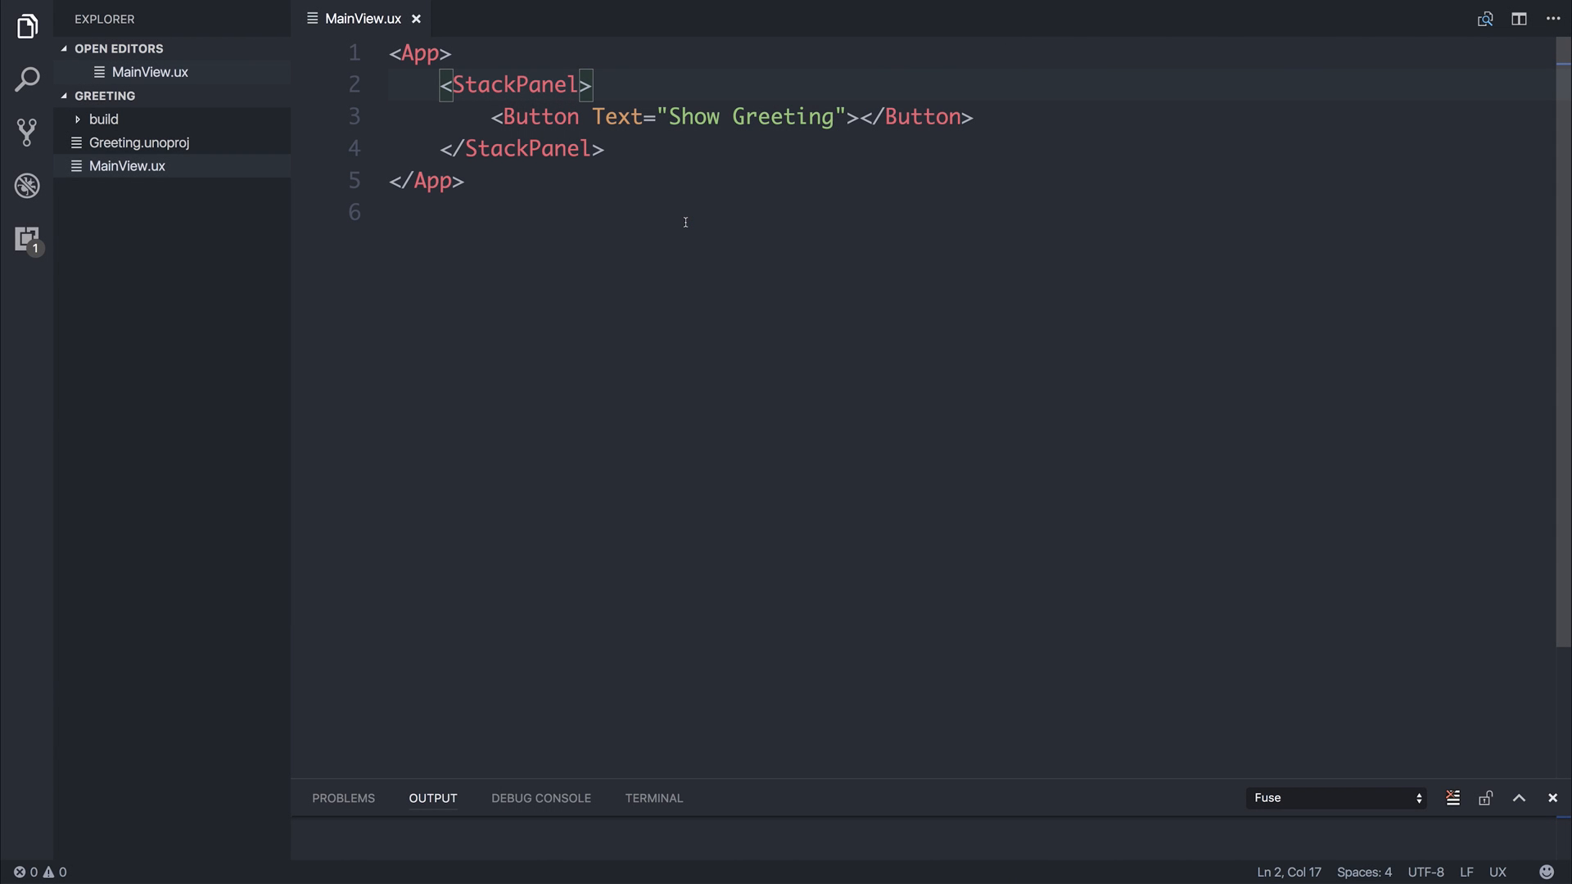
Set the StackPanel to Alignment="Center" and give the button a Clicked Toggle targeting showGreeting.
type("Alignment")
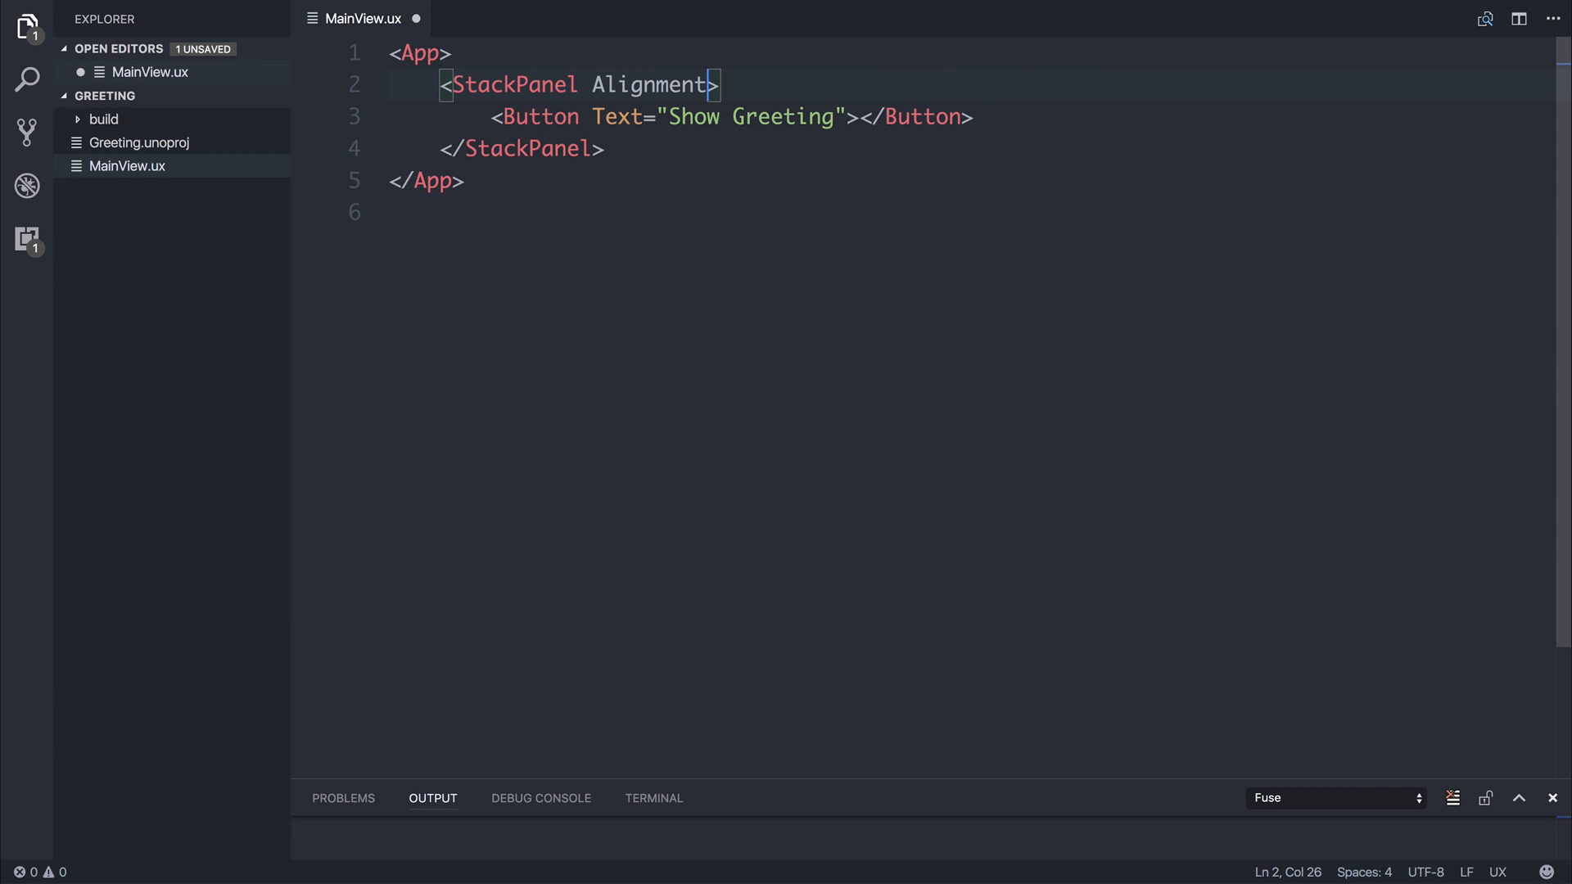
type("=\"Center")
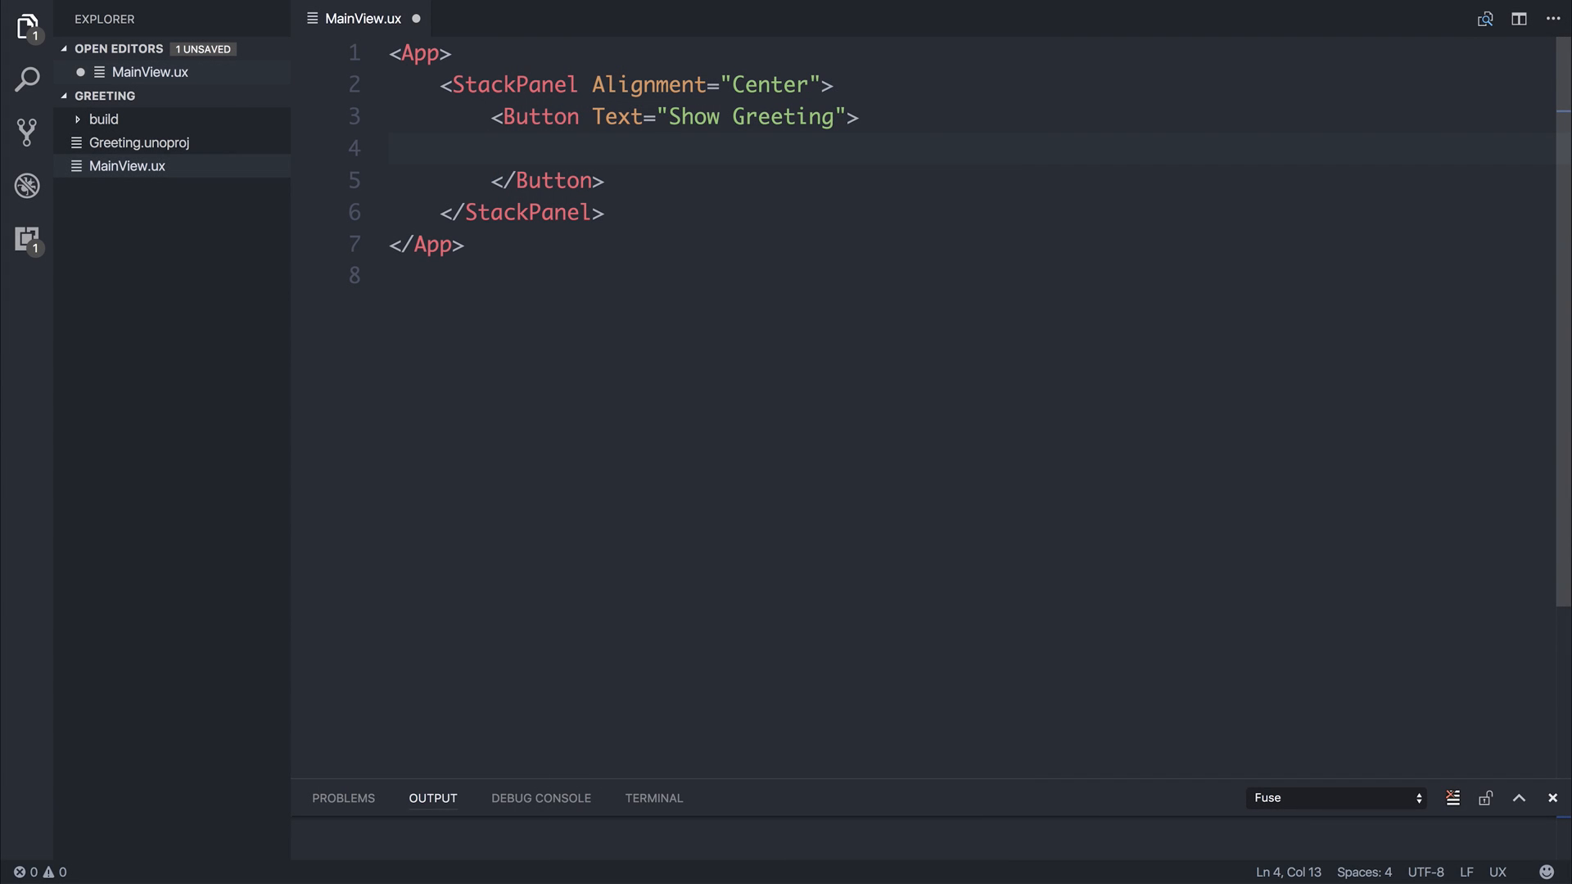
type("<Clicked>")
type("<Toggle >")
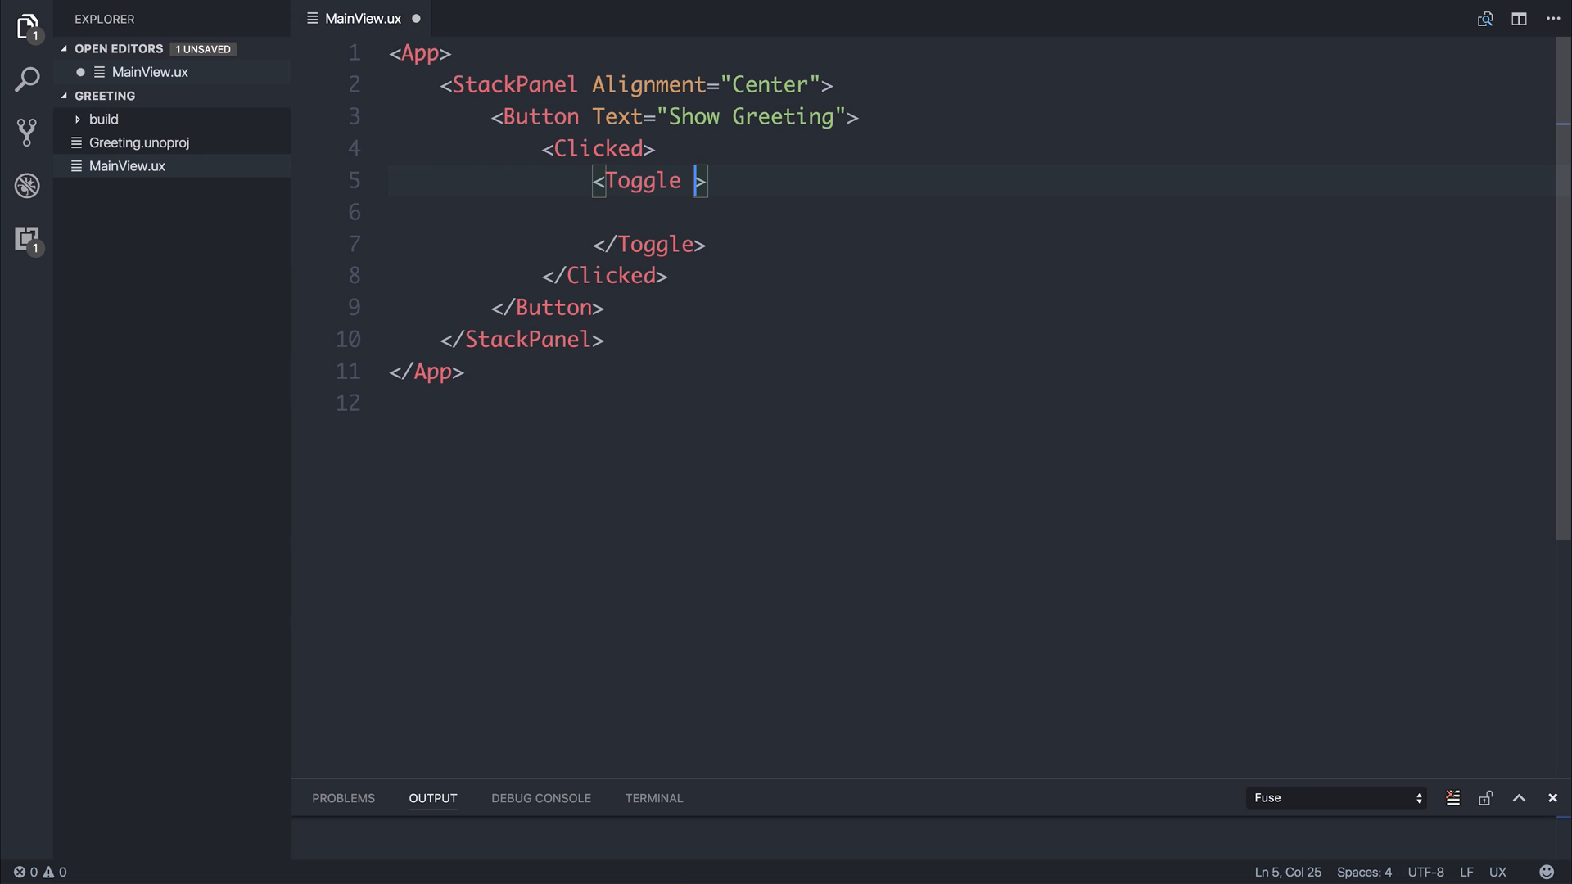
type("Target=")
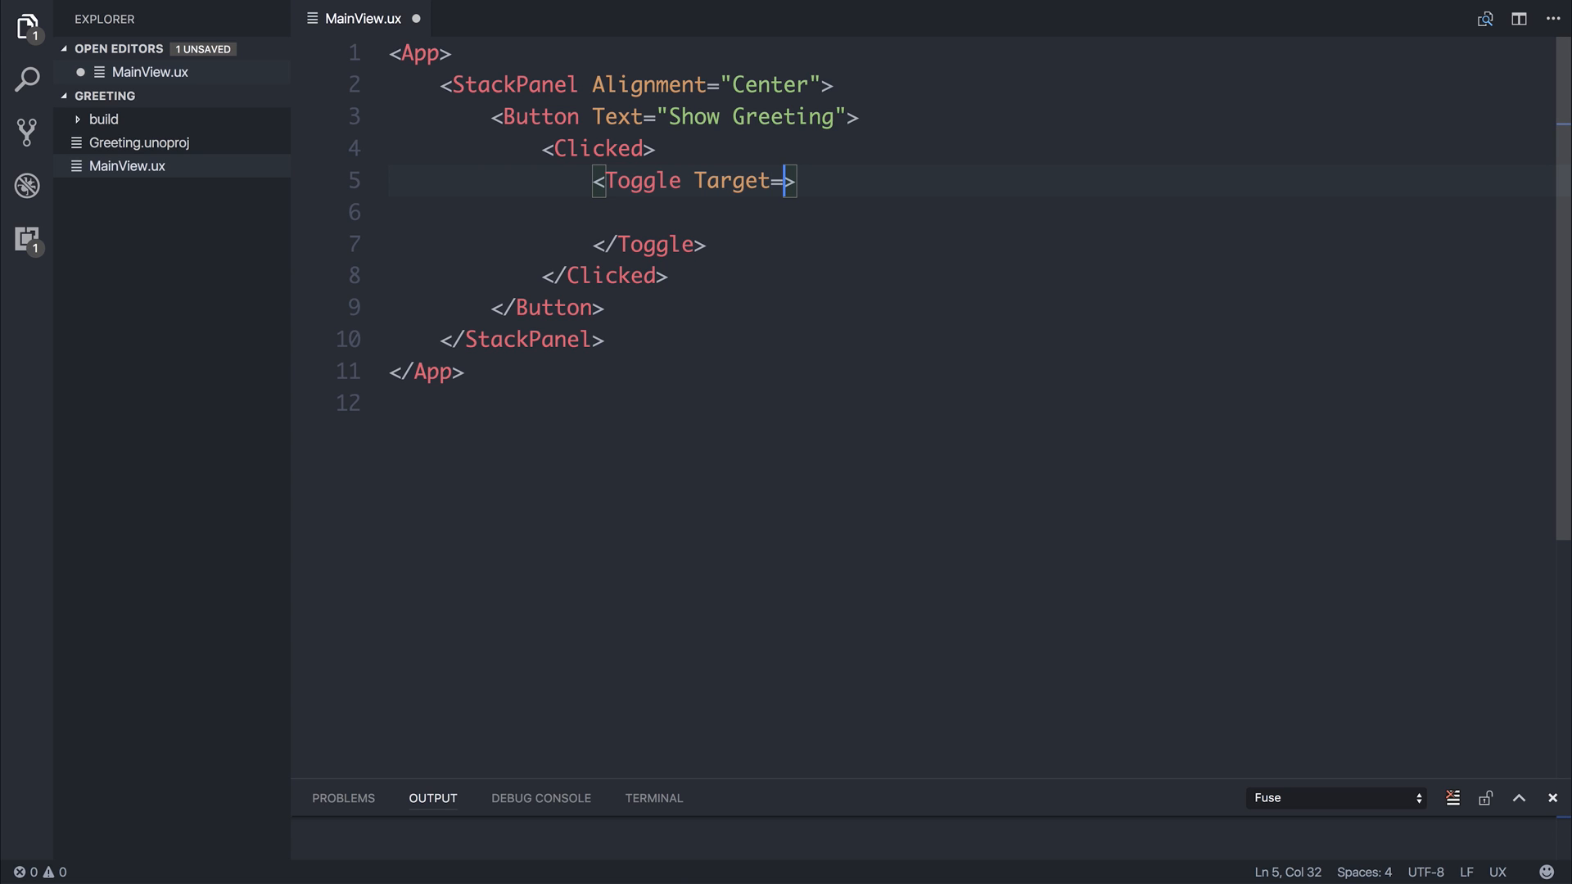
type("\"\"")
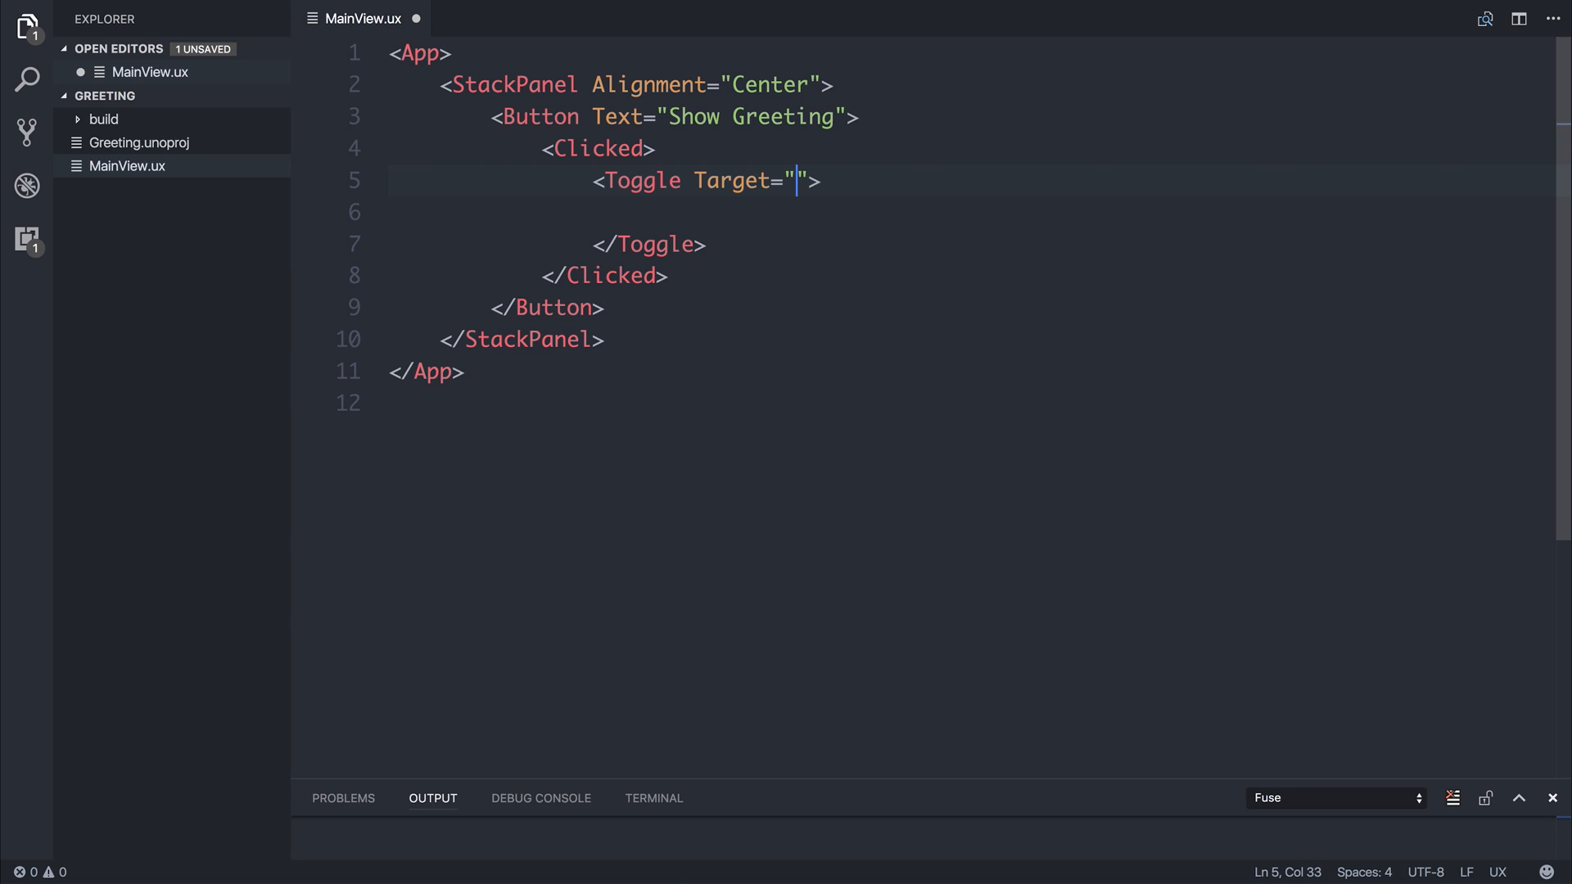
type("showGreeting")
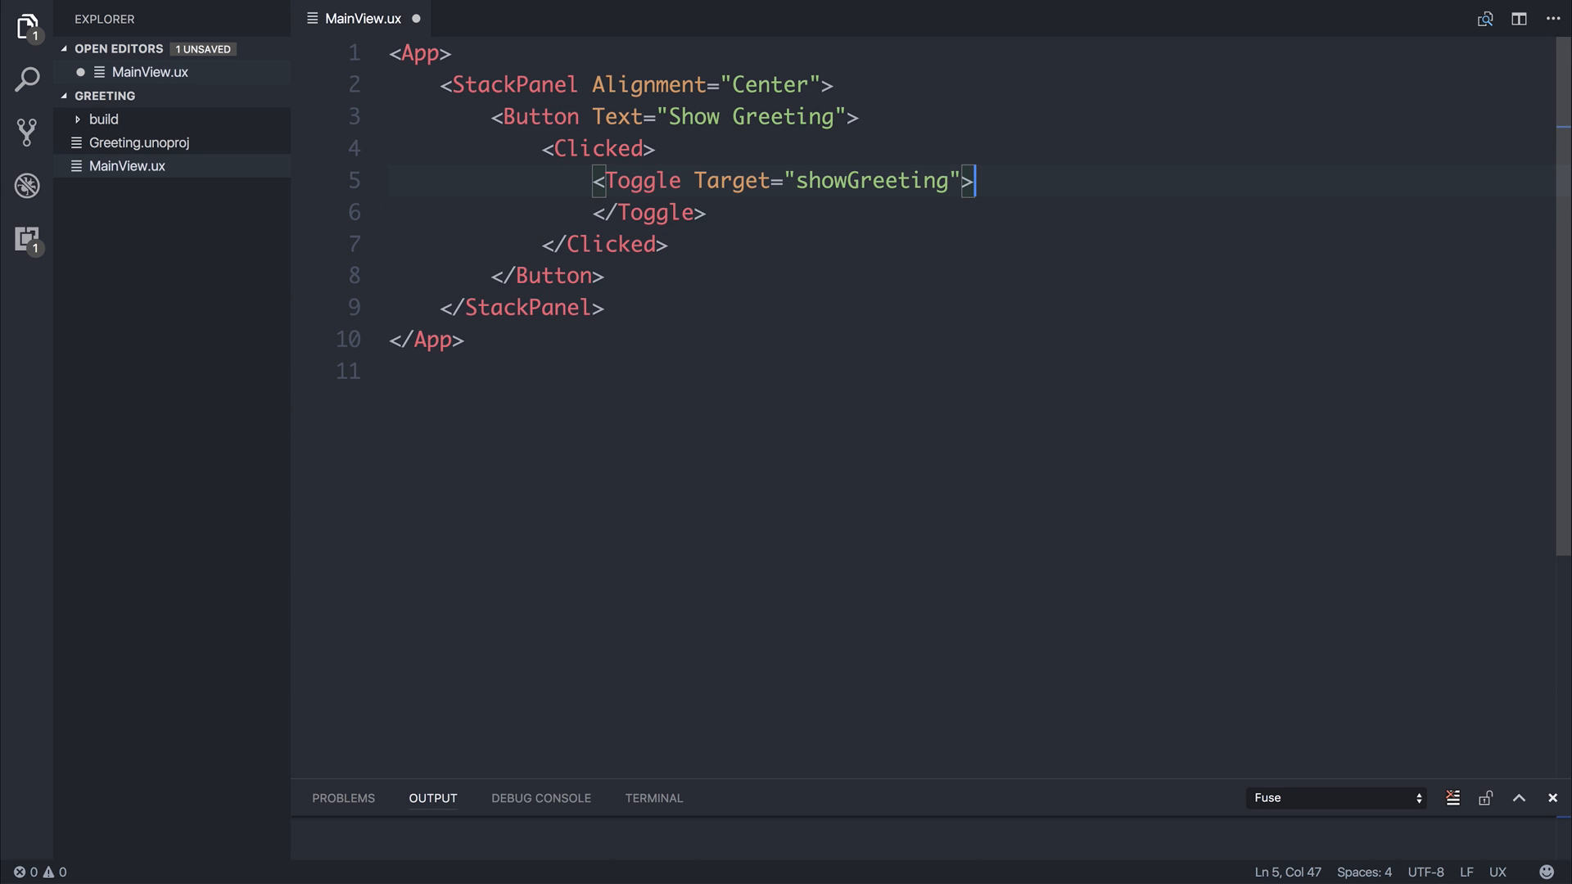
key("enter")
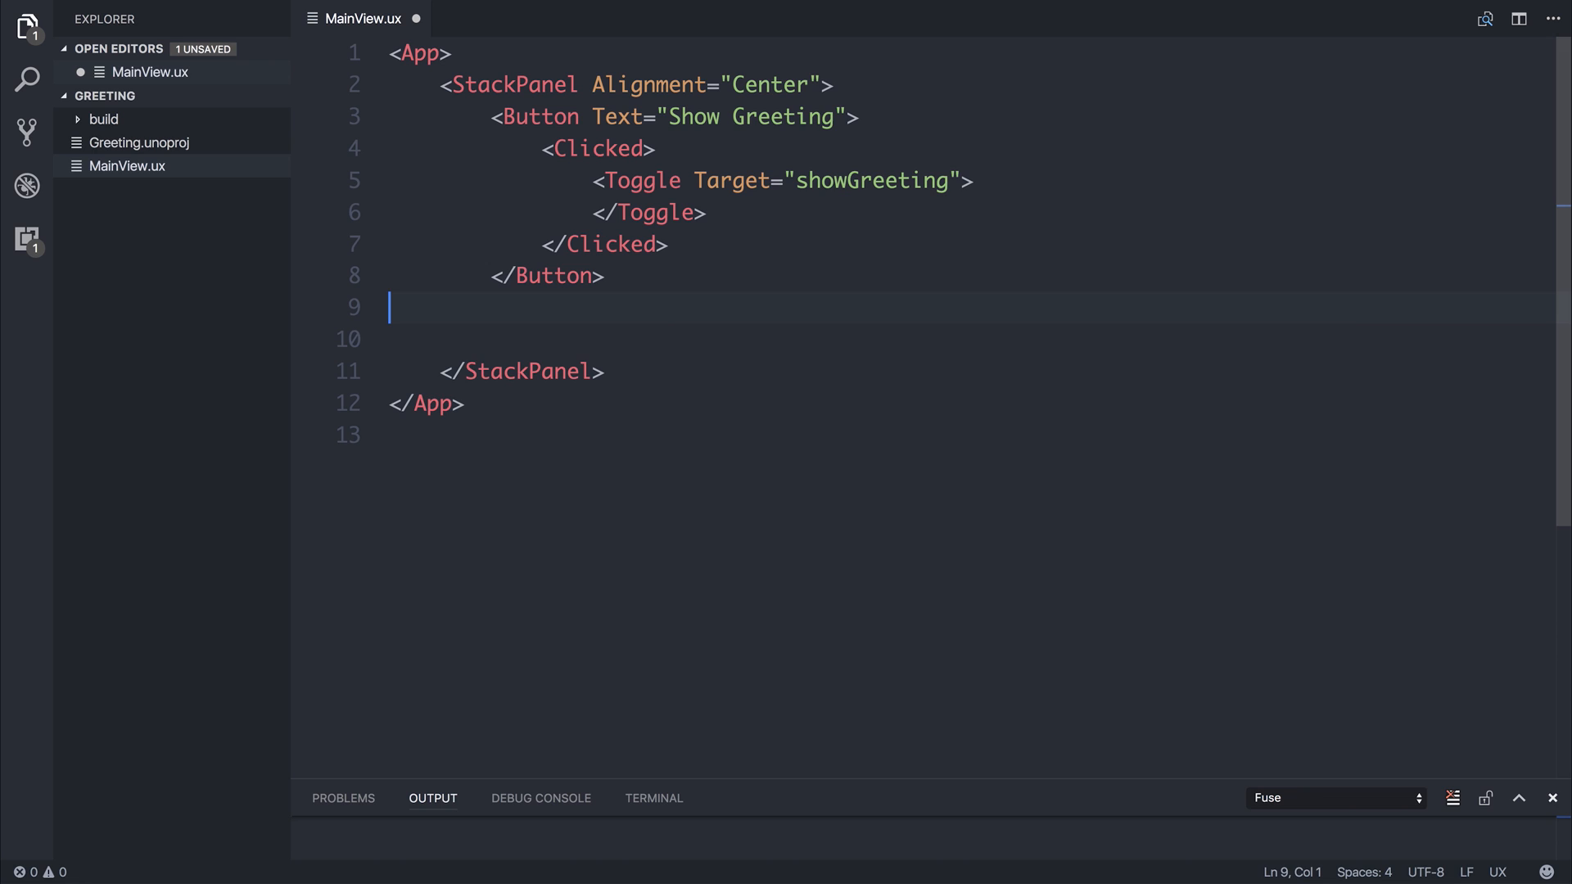
Below the button, add WhileTrue ux:Name="showGreeting" containing a TextView, and start typing 'Hello'.
type("<WhileTrue ux:Name=>")
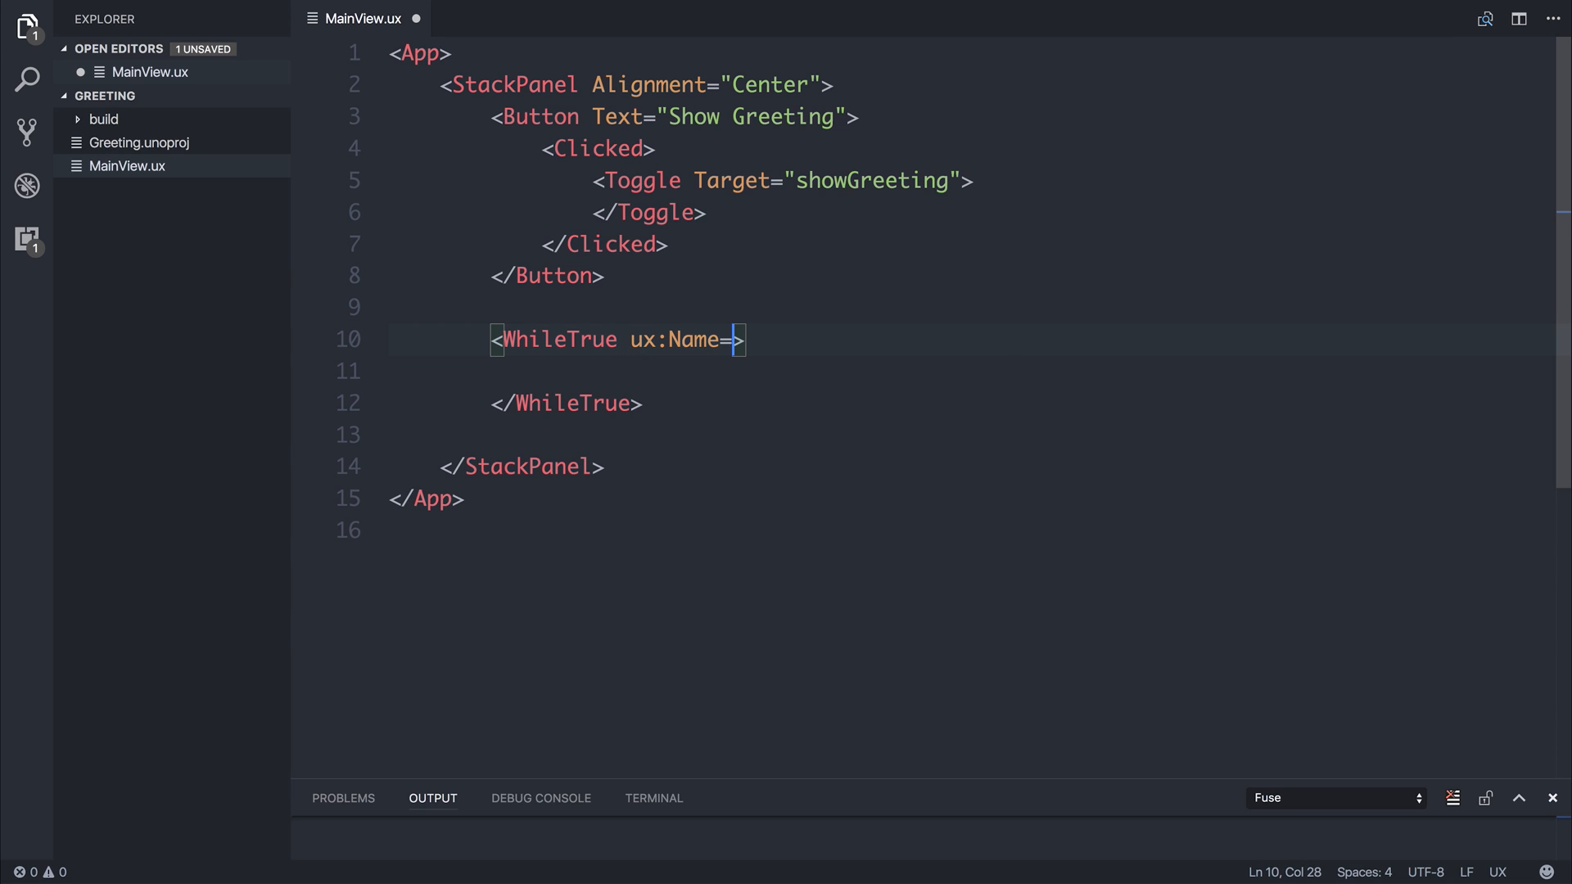
type("\"showGreeting\">")
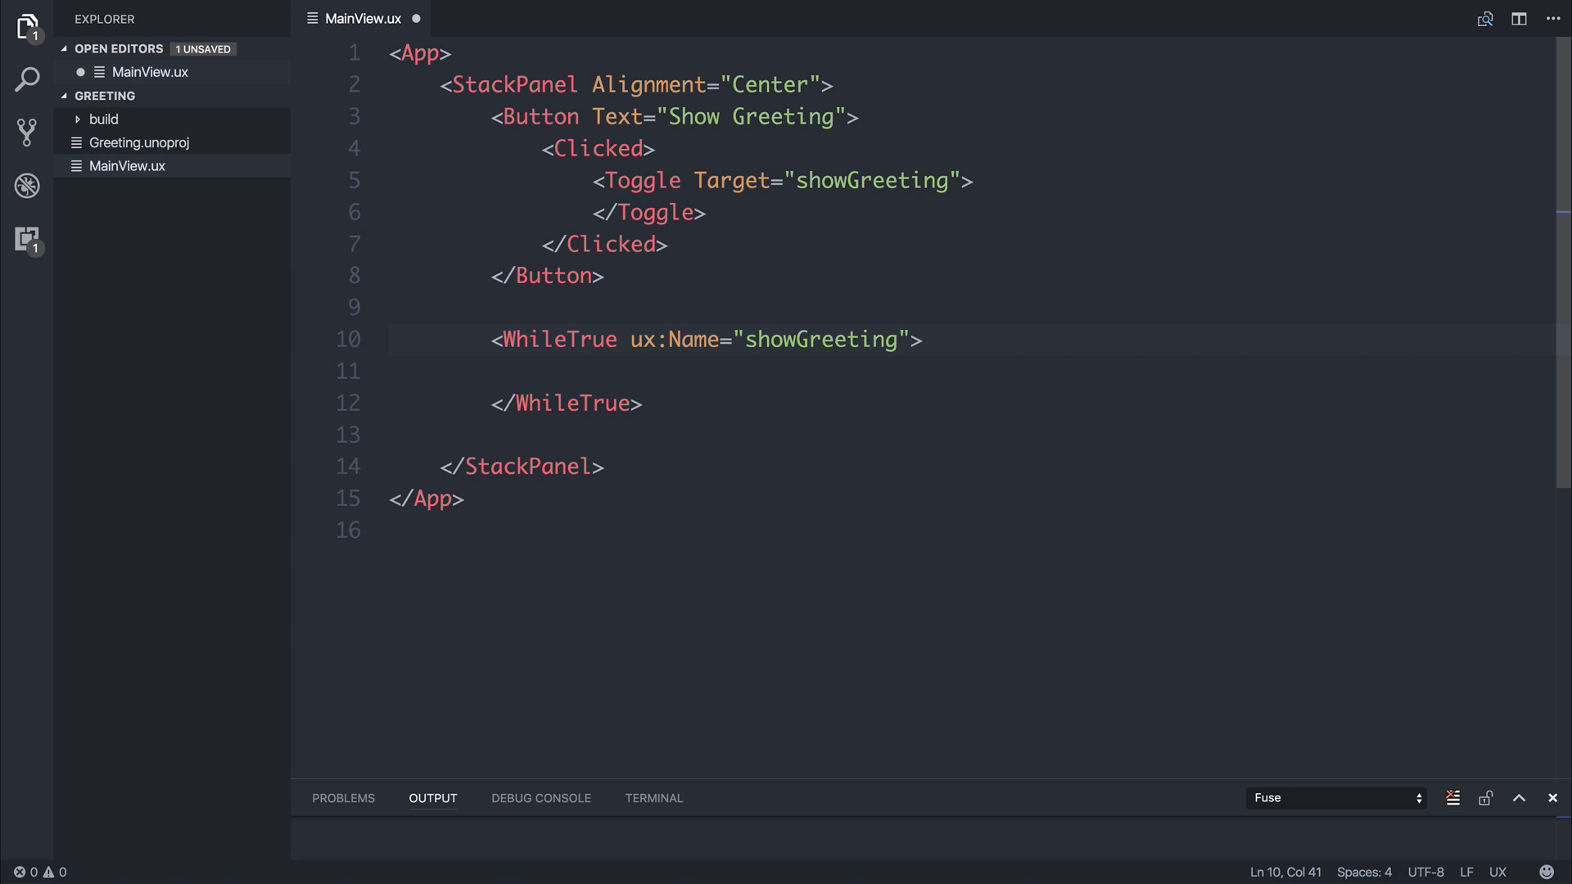
type("<Te>")
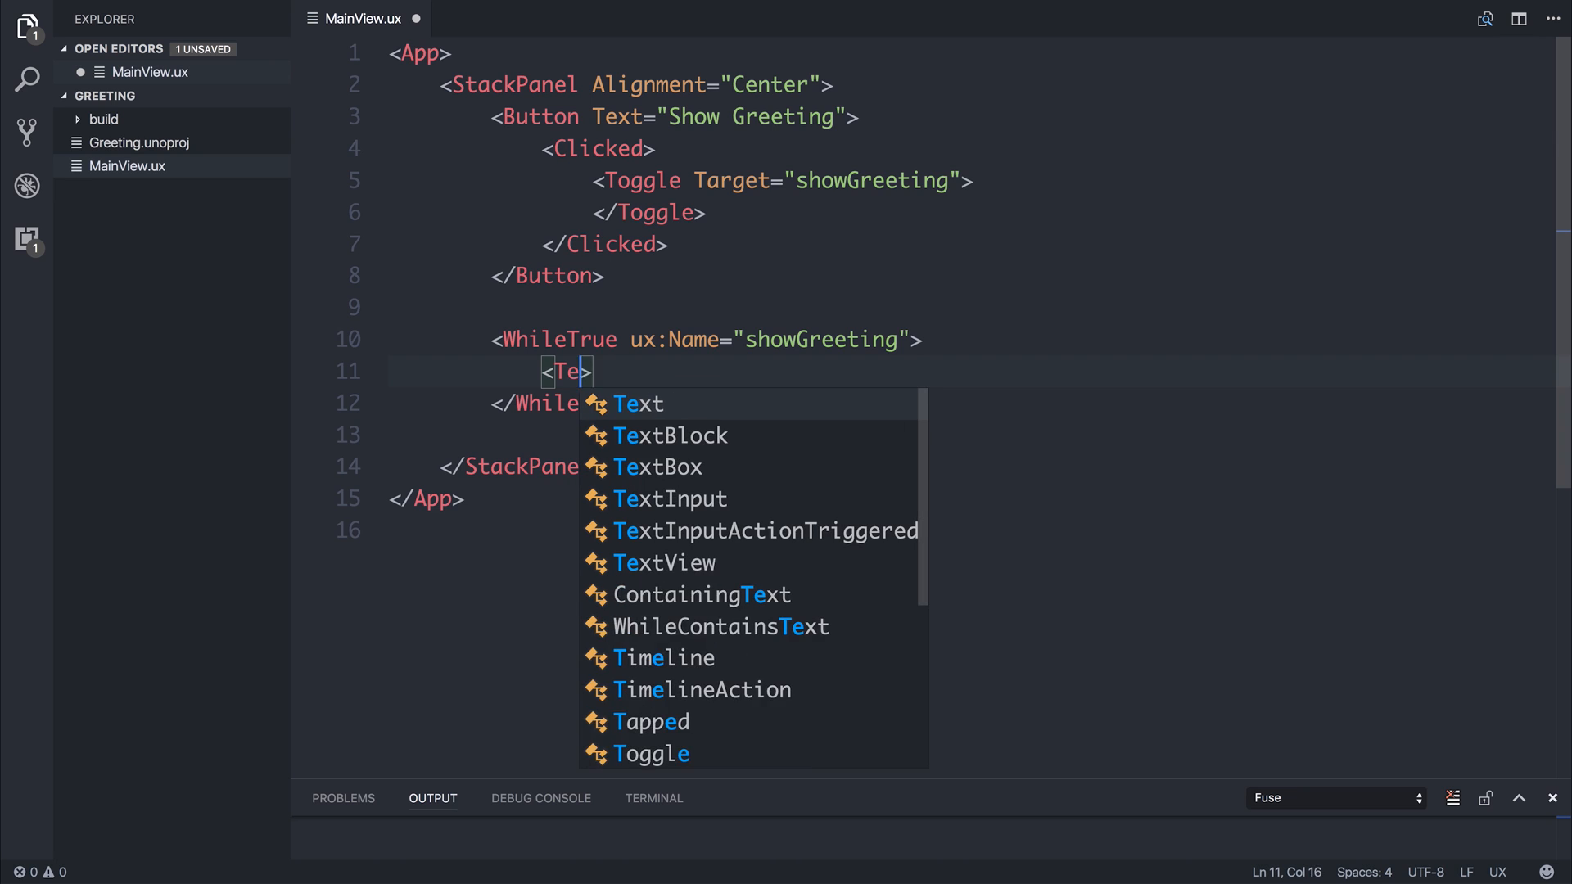
left_click(664, 563)
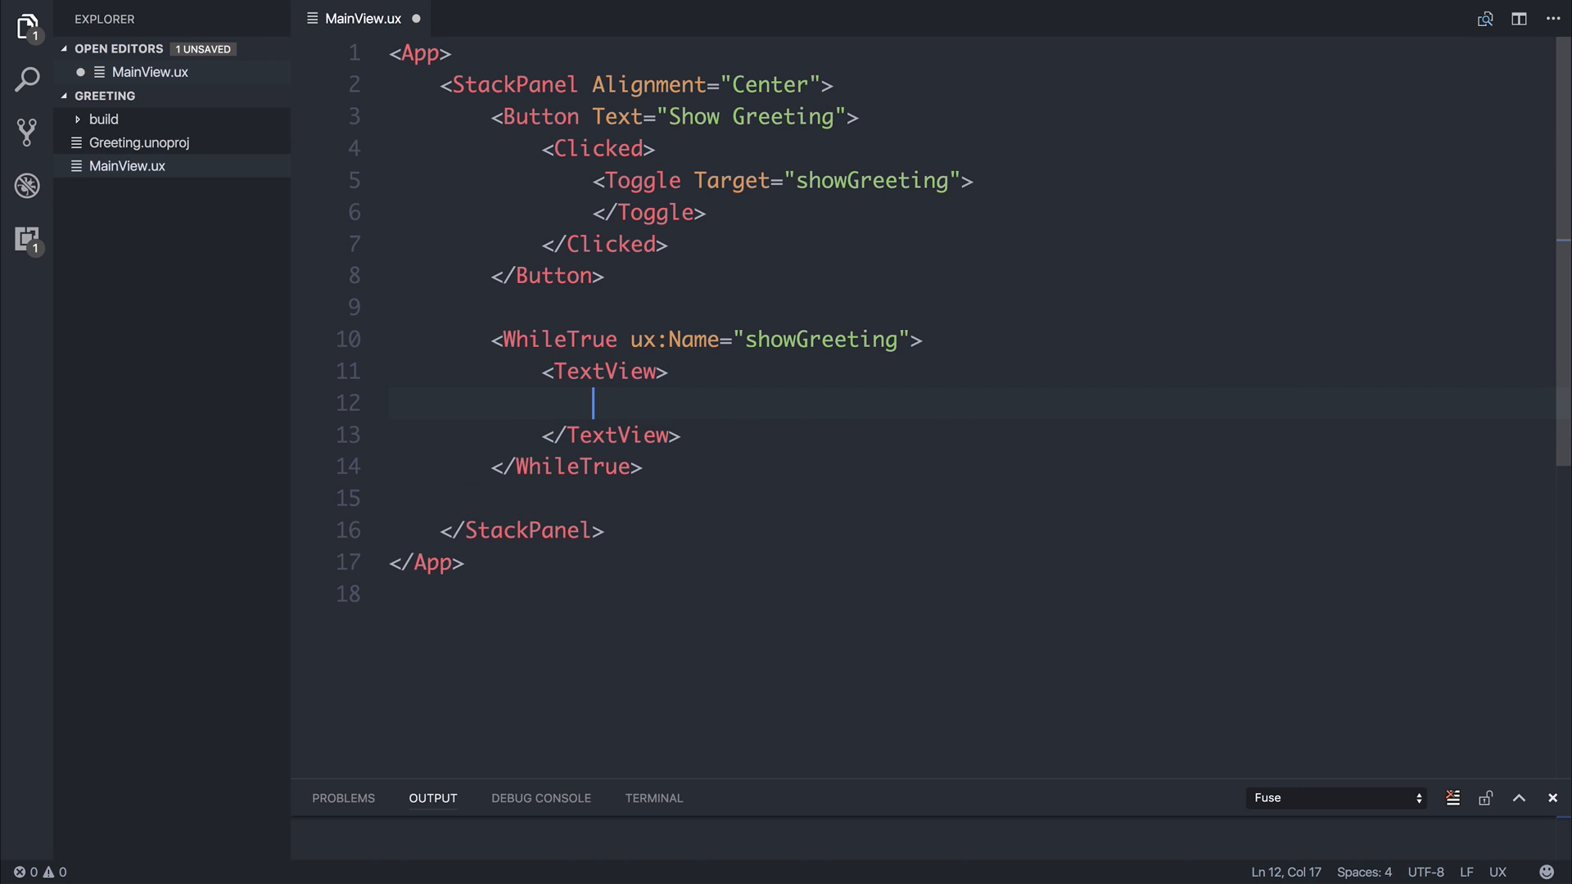
type("Hel")
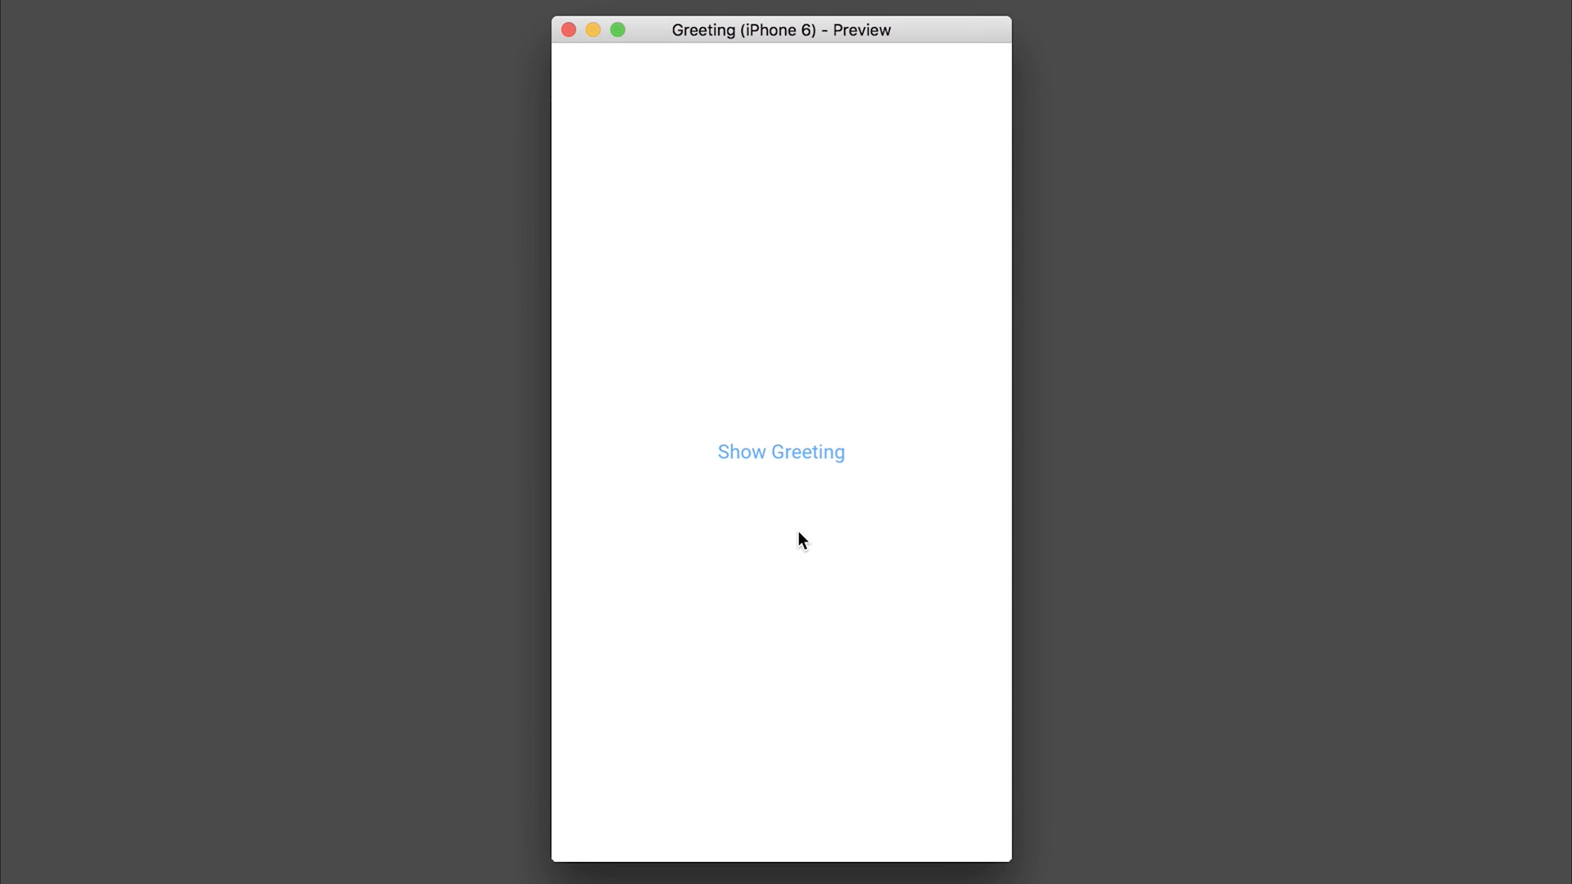
mouse_move(798, 476)
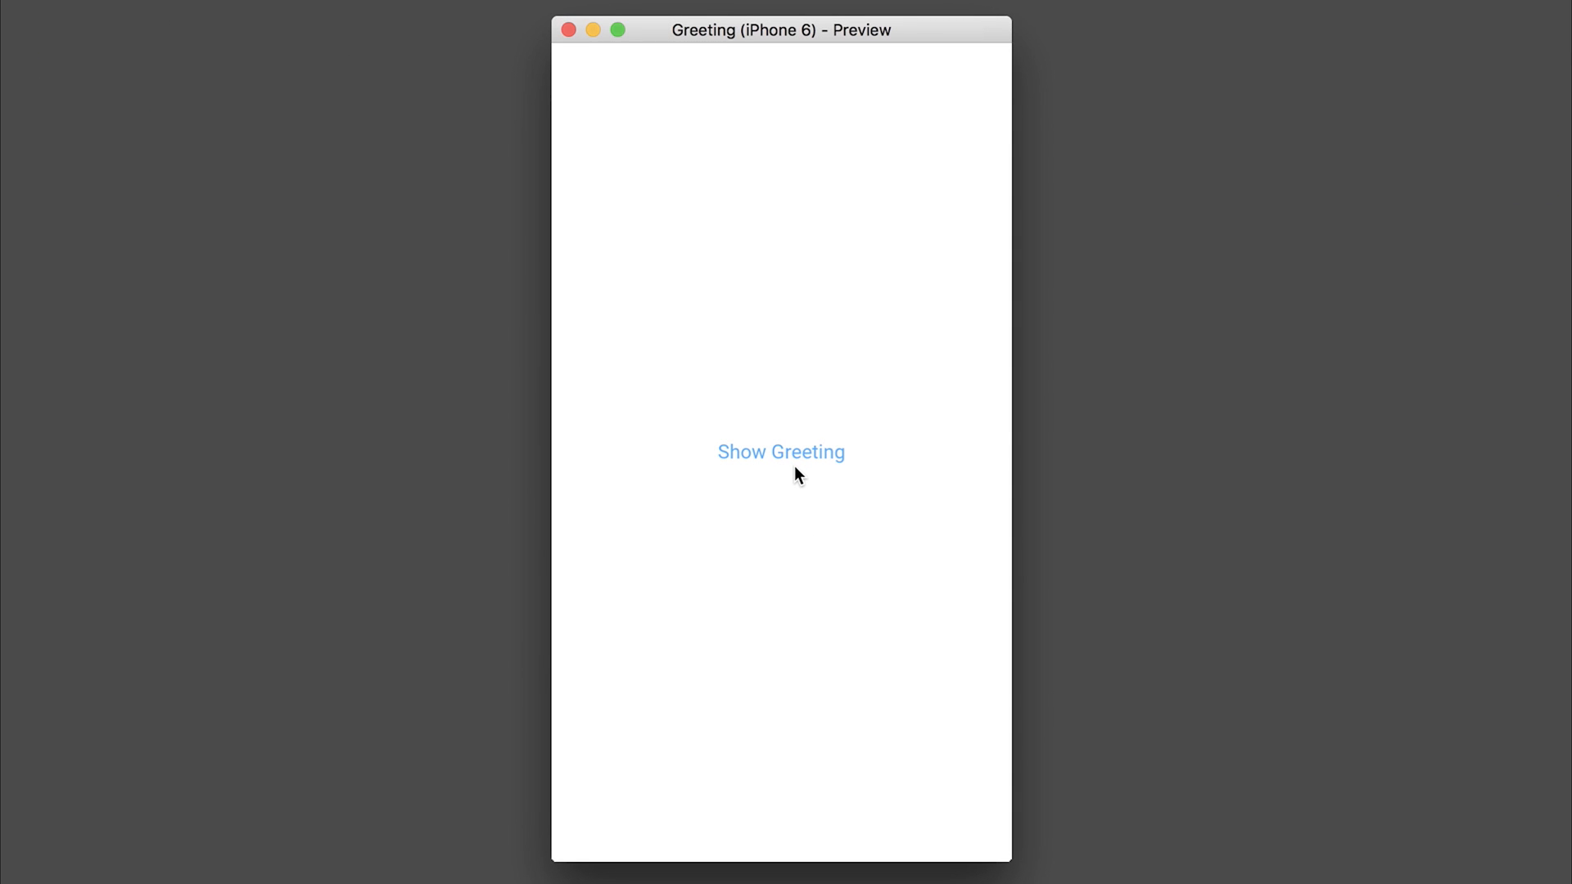
Set the greeting's alignment and tap Show Greeting in the preview to reveal 'Hello Fuse!'.
left_click(782, 452)
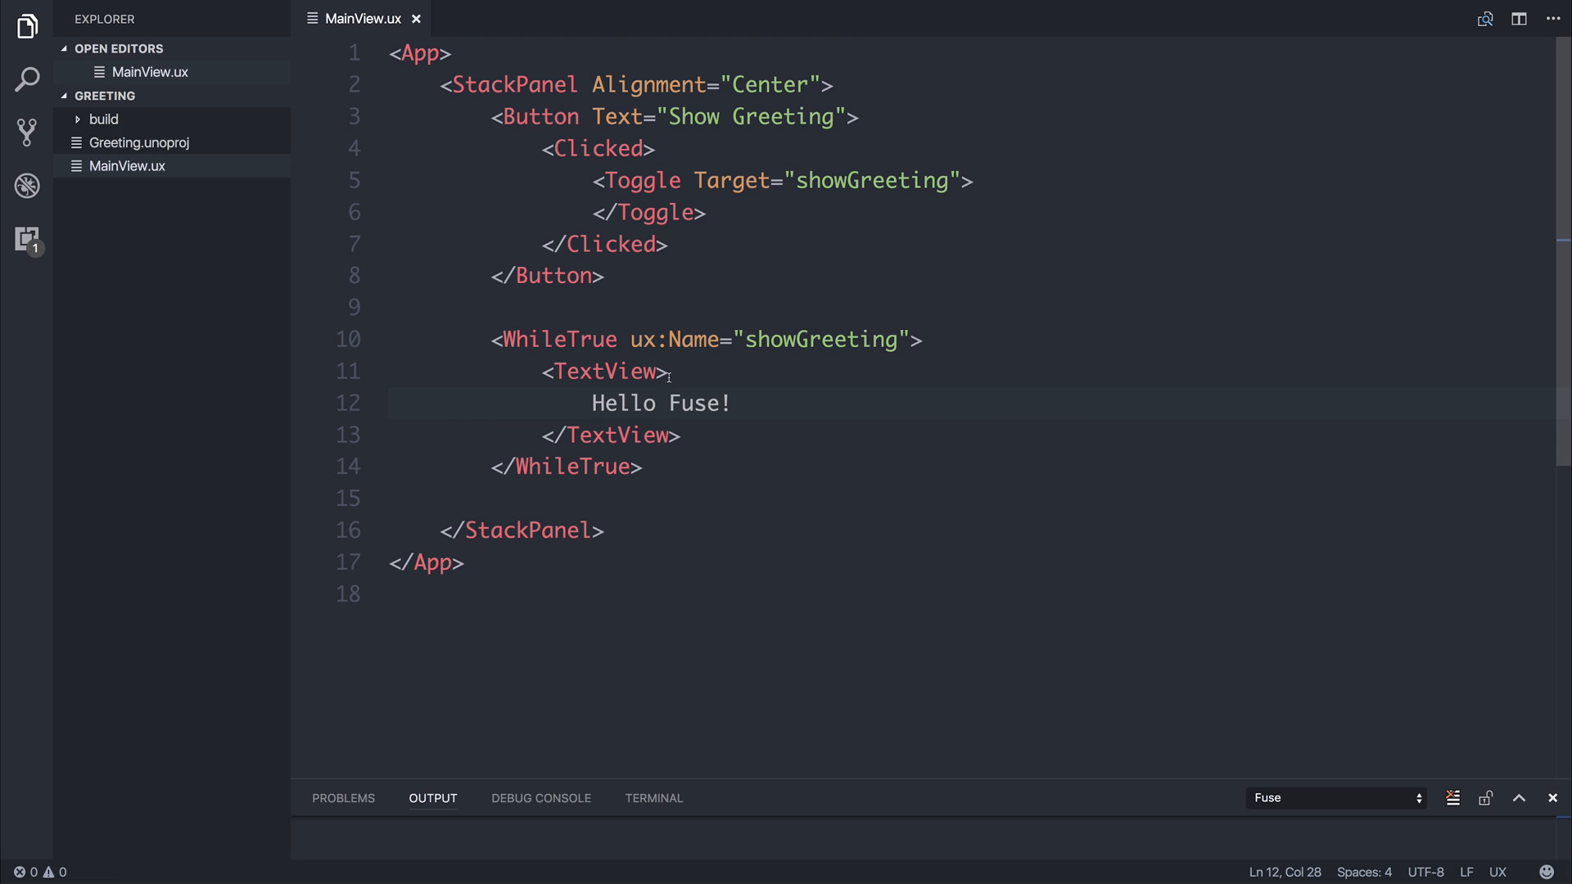
type("Alignment=")
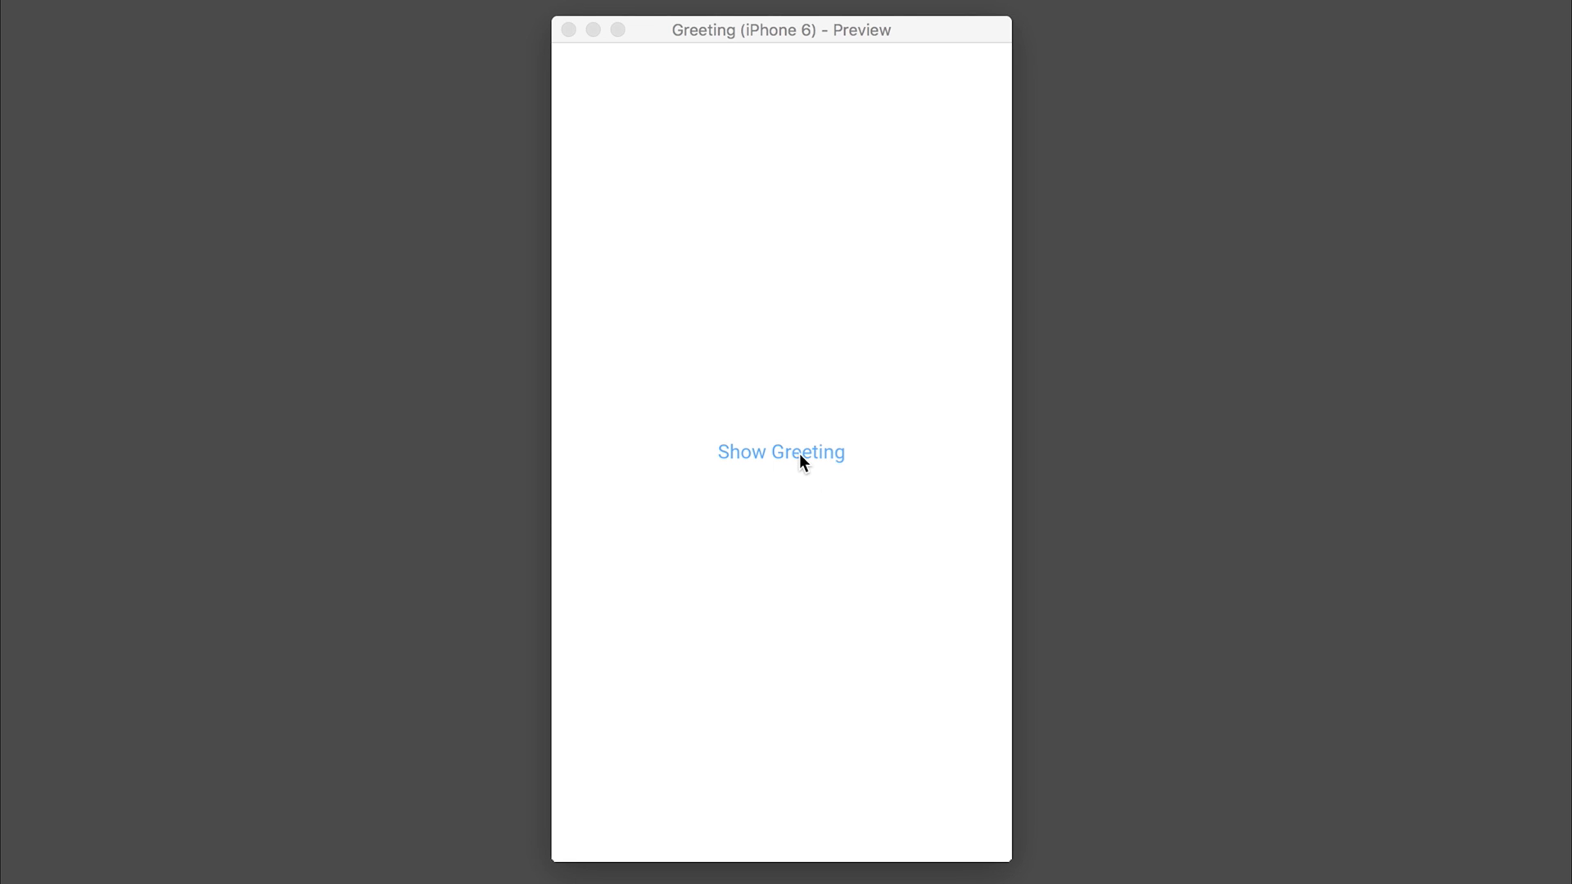
left_click(781, 452)
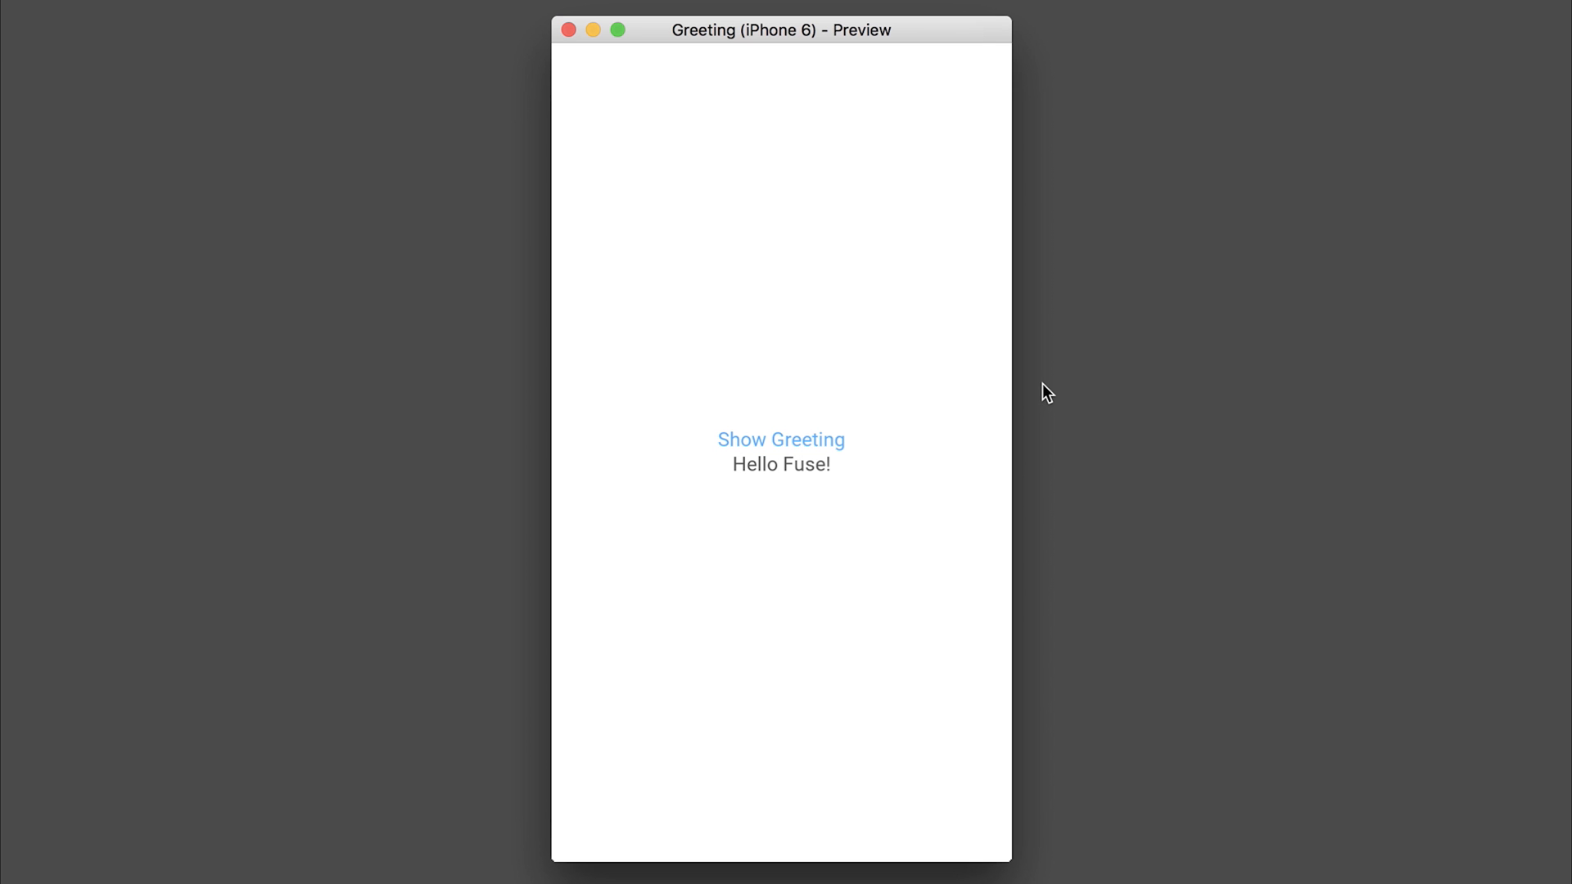